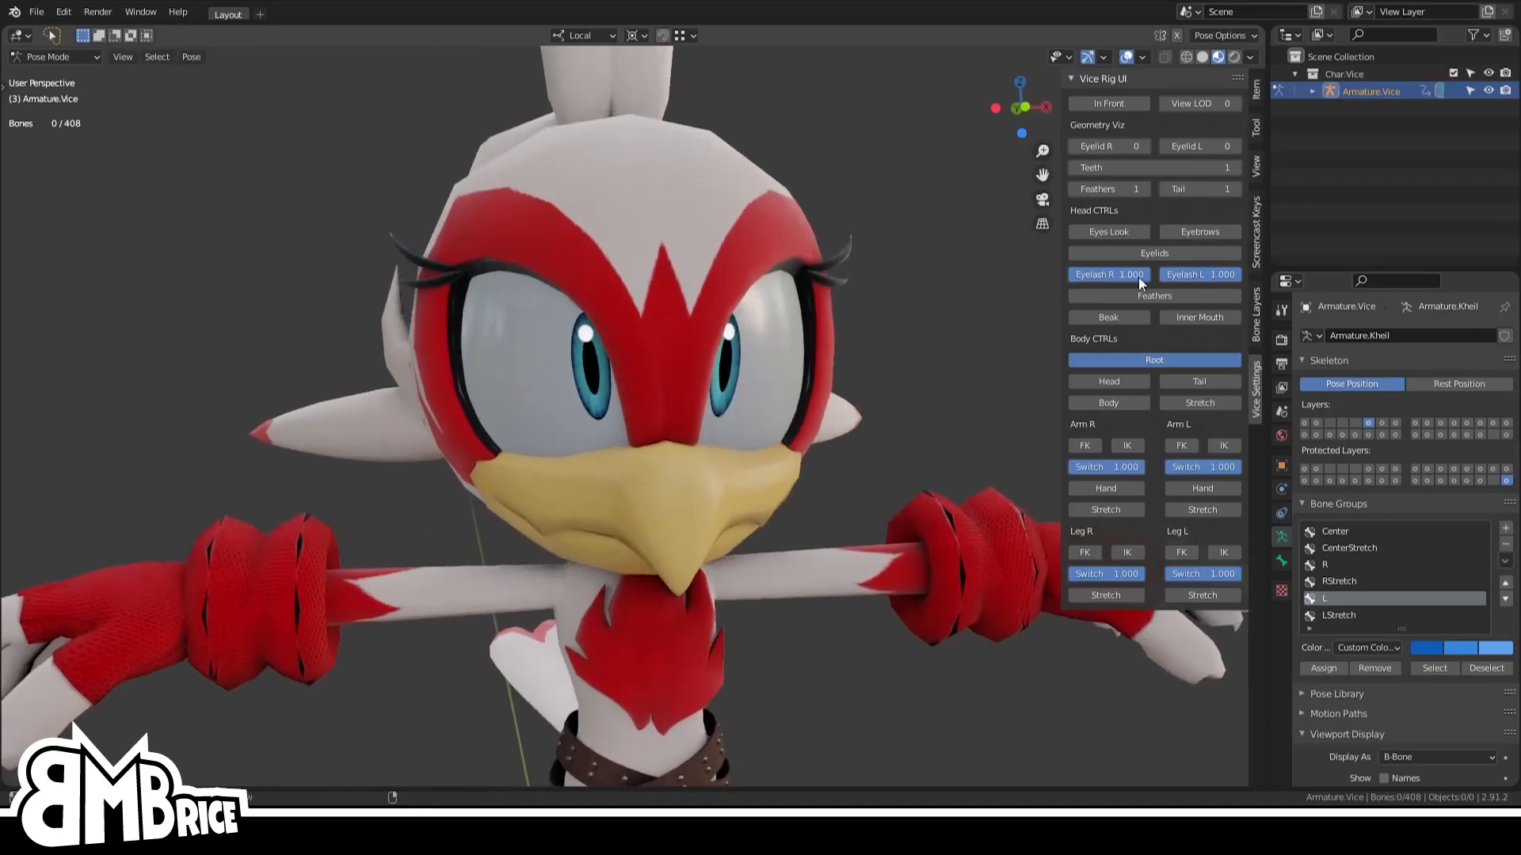
Enable Eyes Look on the Vice rig and move the eye controller to look sideways
{"action": "left_click", "coordinate": [1108, 231]}
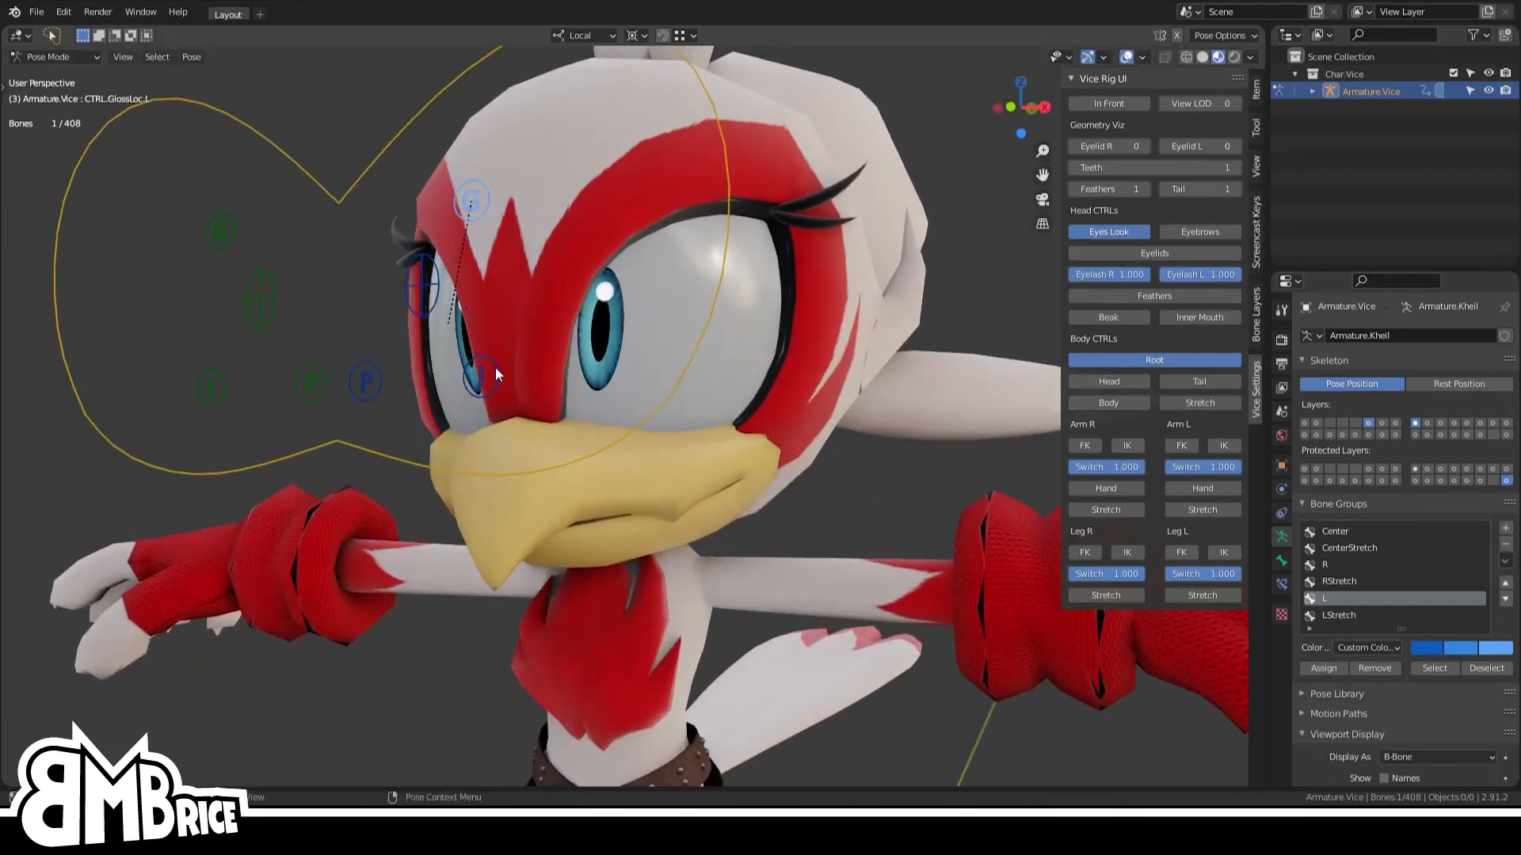
{"action": "left_click_drag", "start_coordinate": [494, 373], "coordinate": [451, 388]}
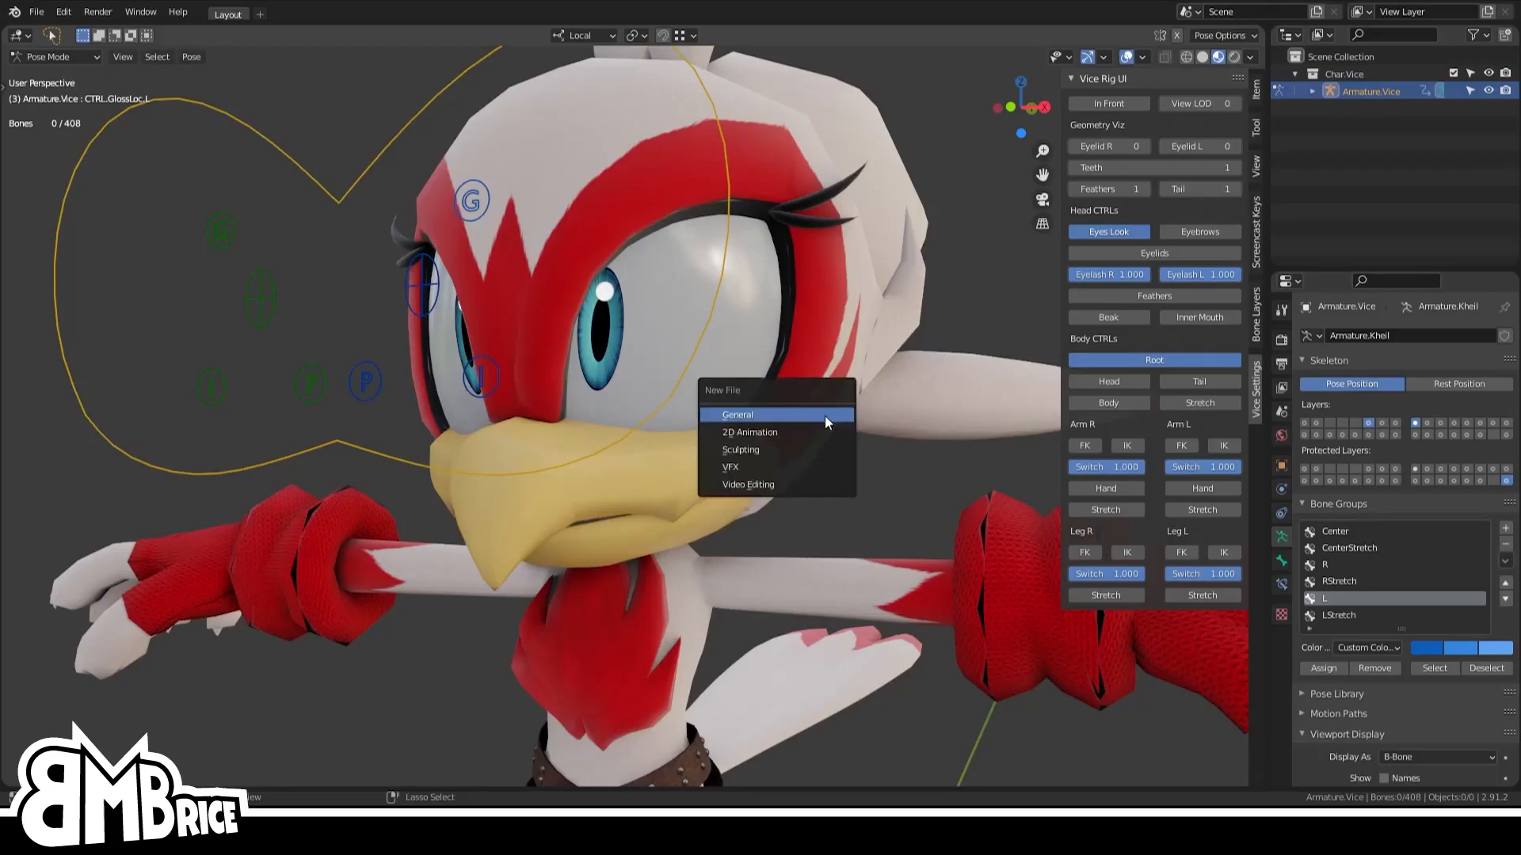
Start a new General scene and add a plane and an armature
{"action": "left_click", "coordinate": [738, 414]}
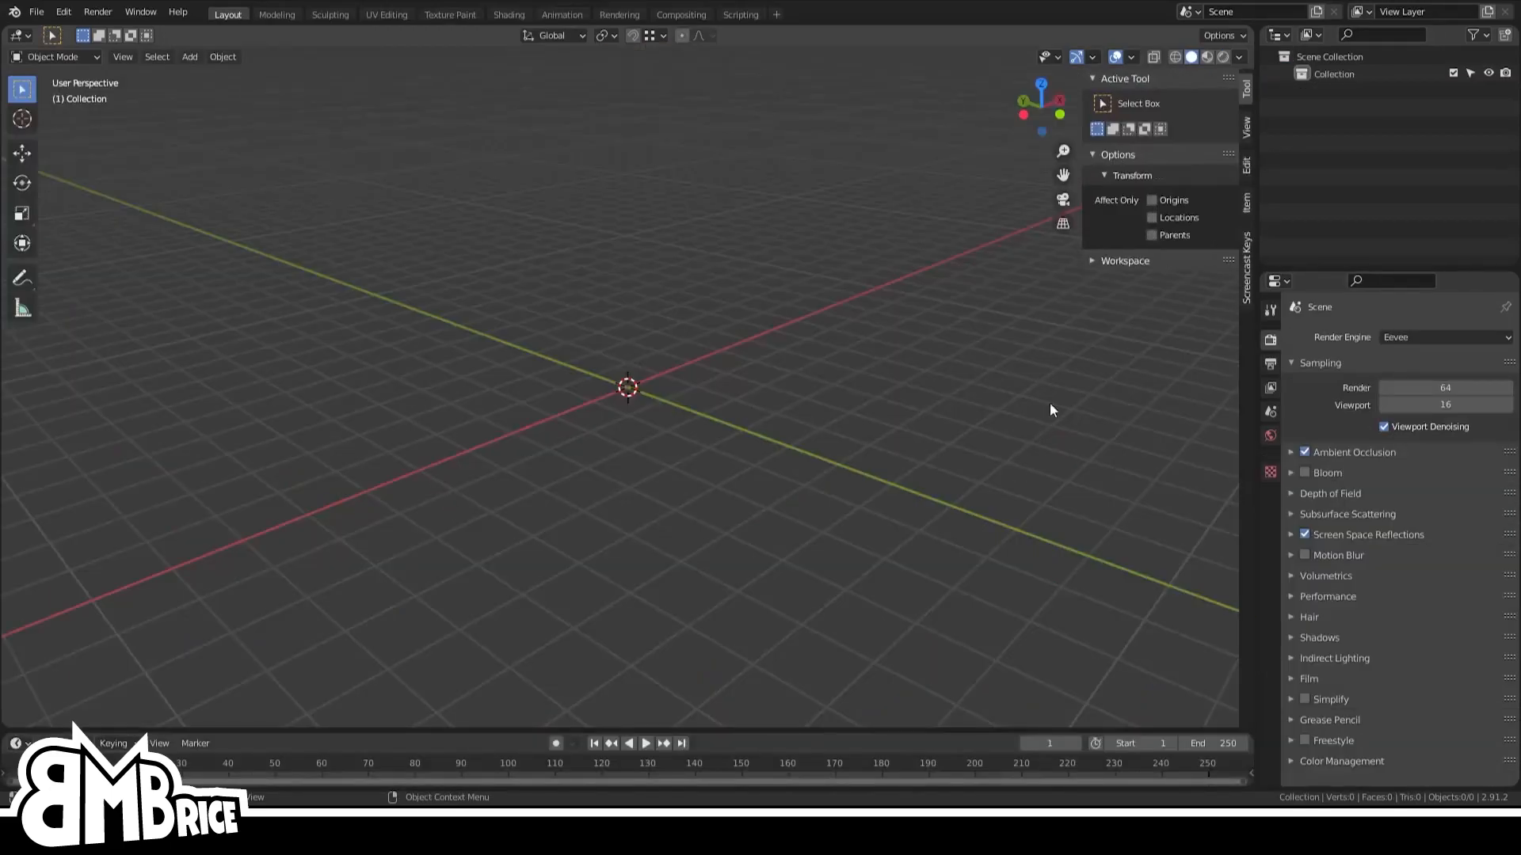
{"action": "key", "text": "shift+a"}
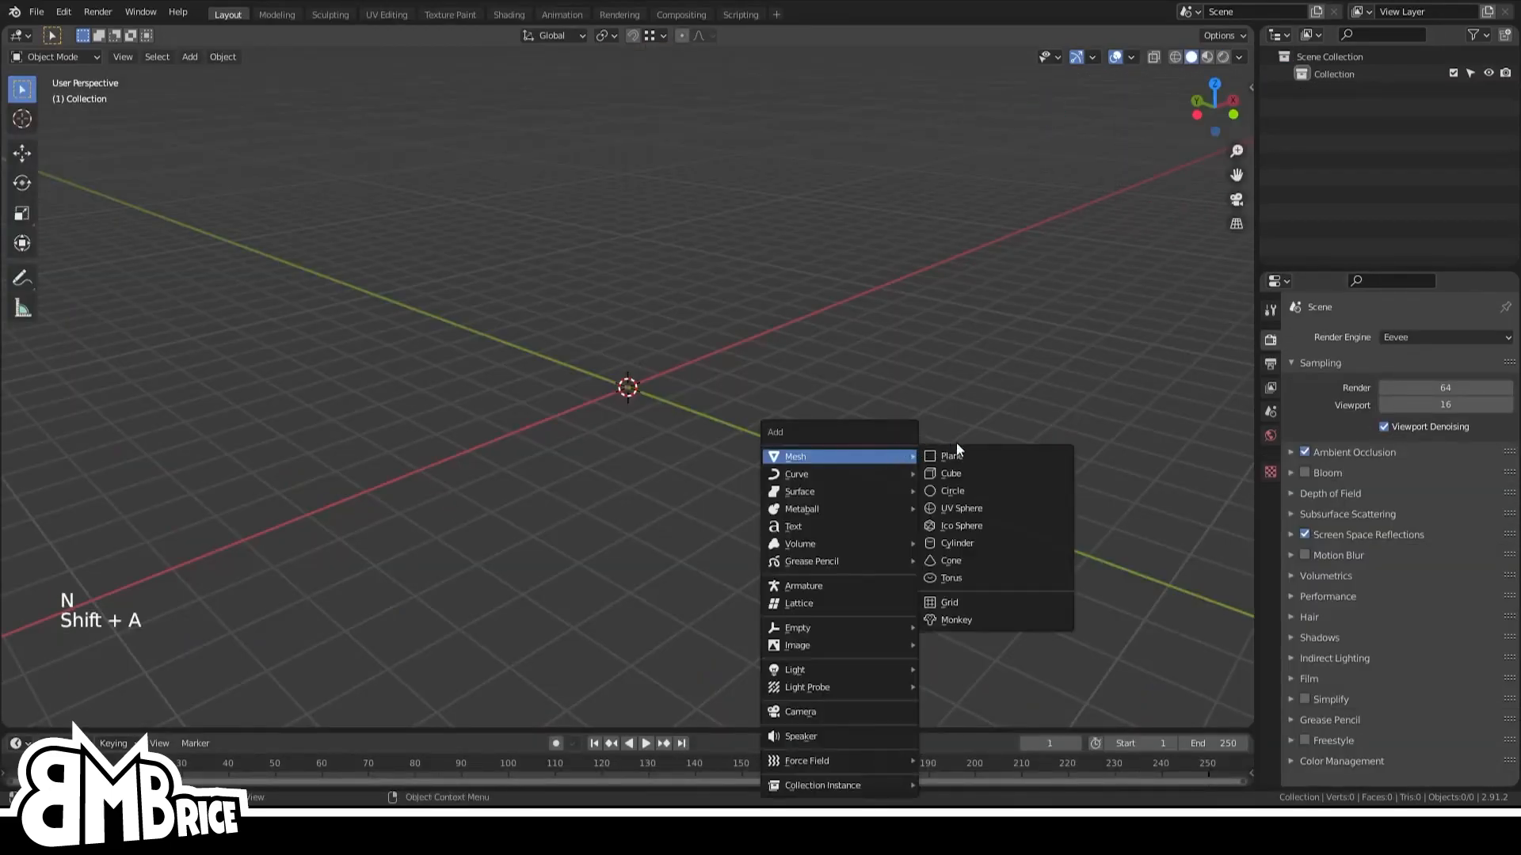
{"action": "left_click", "coordinate": [948, 456]}
{"action": "type", "text": "Eye"}
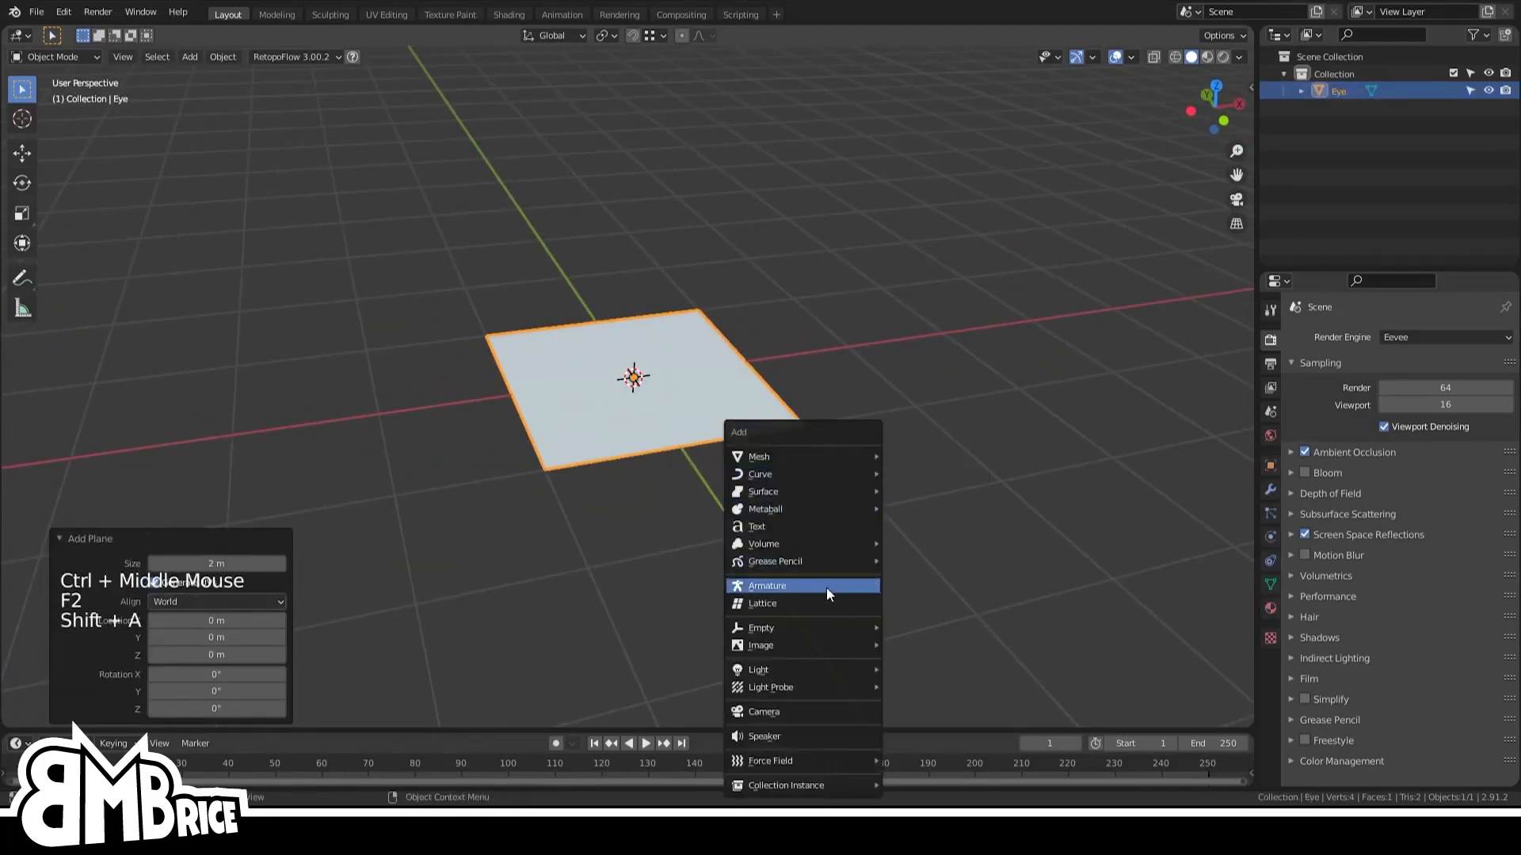
{"action": "left_click", "coordinate": [766, 586]}
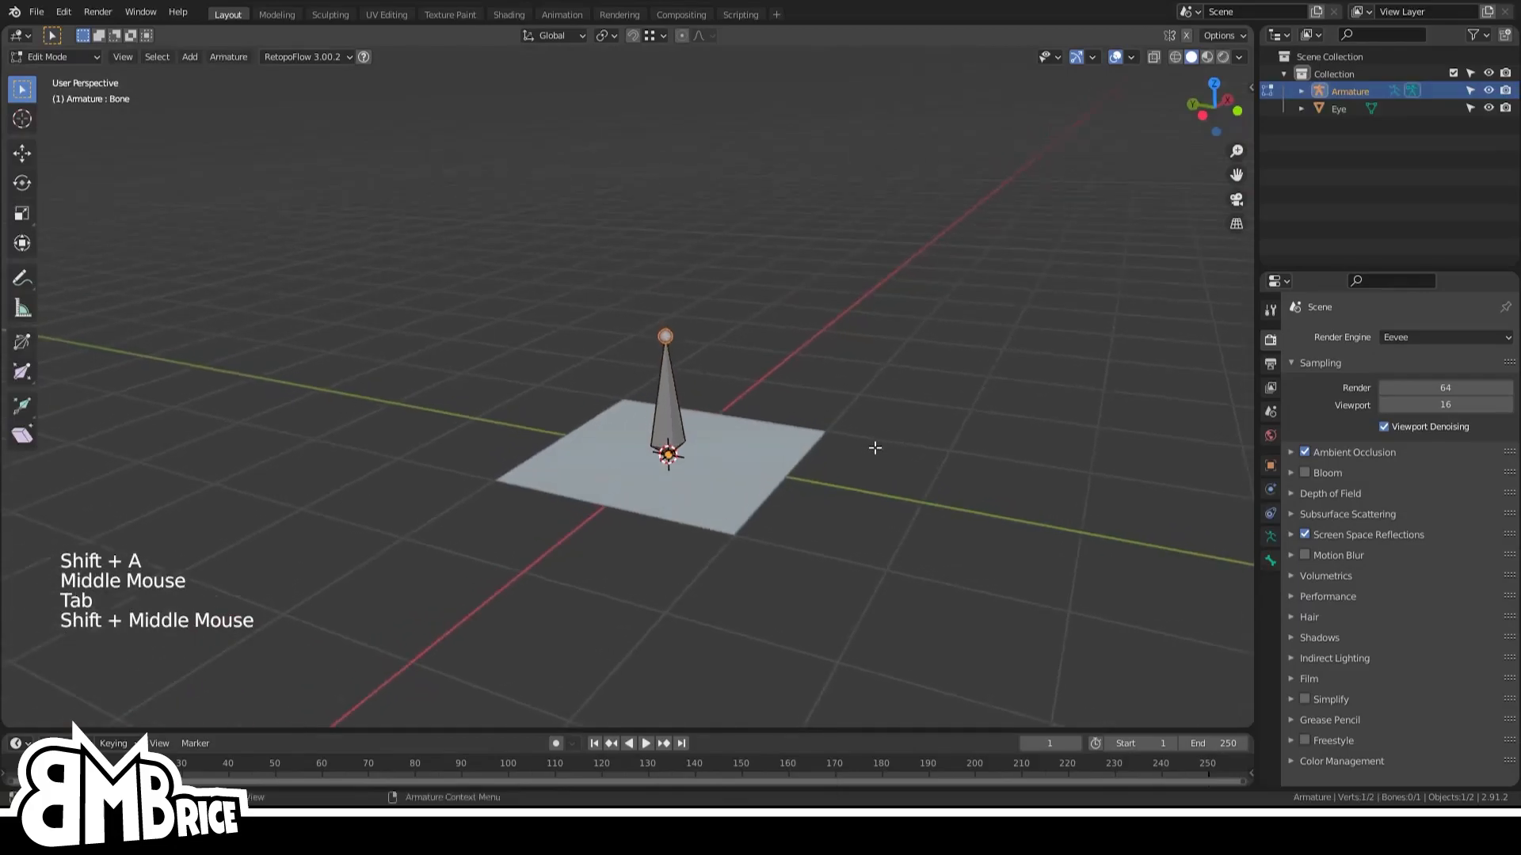
From top view, duplicate the bone and parent it to MainEye keeping offset
{"action": "left_click_drag", "start_coordinate": [873, 449], "coordinate": [899, 487]}
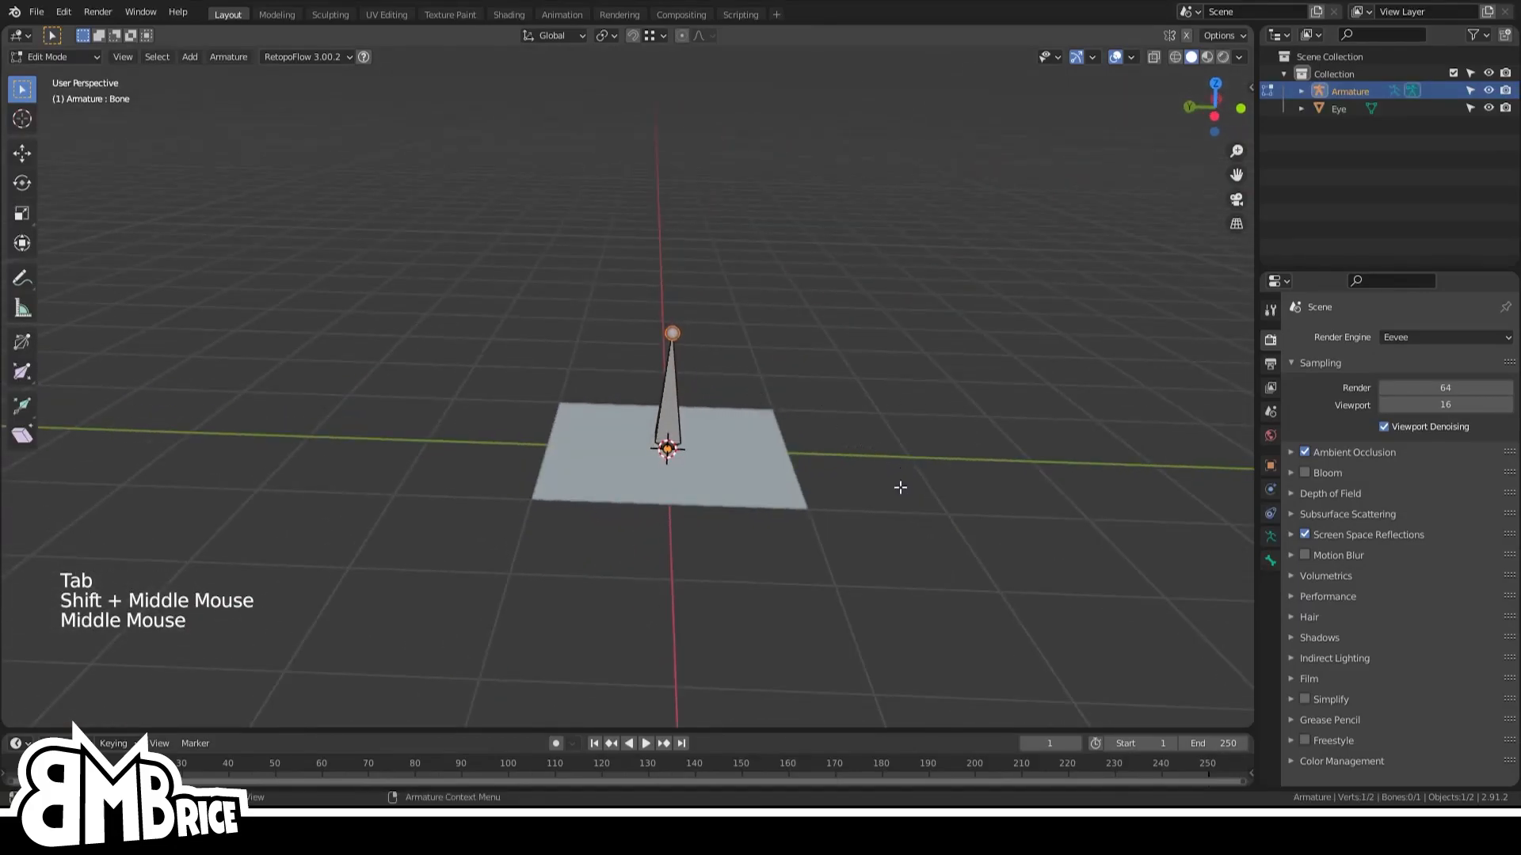
{"action": "key", "text": "r"}
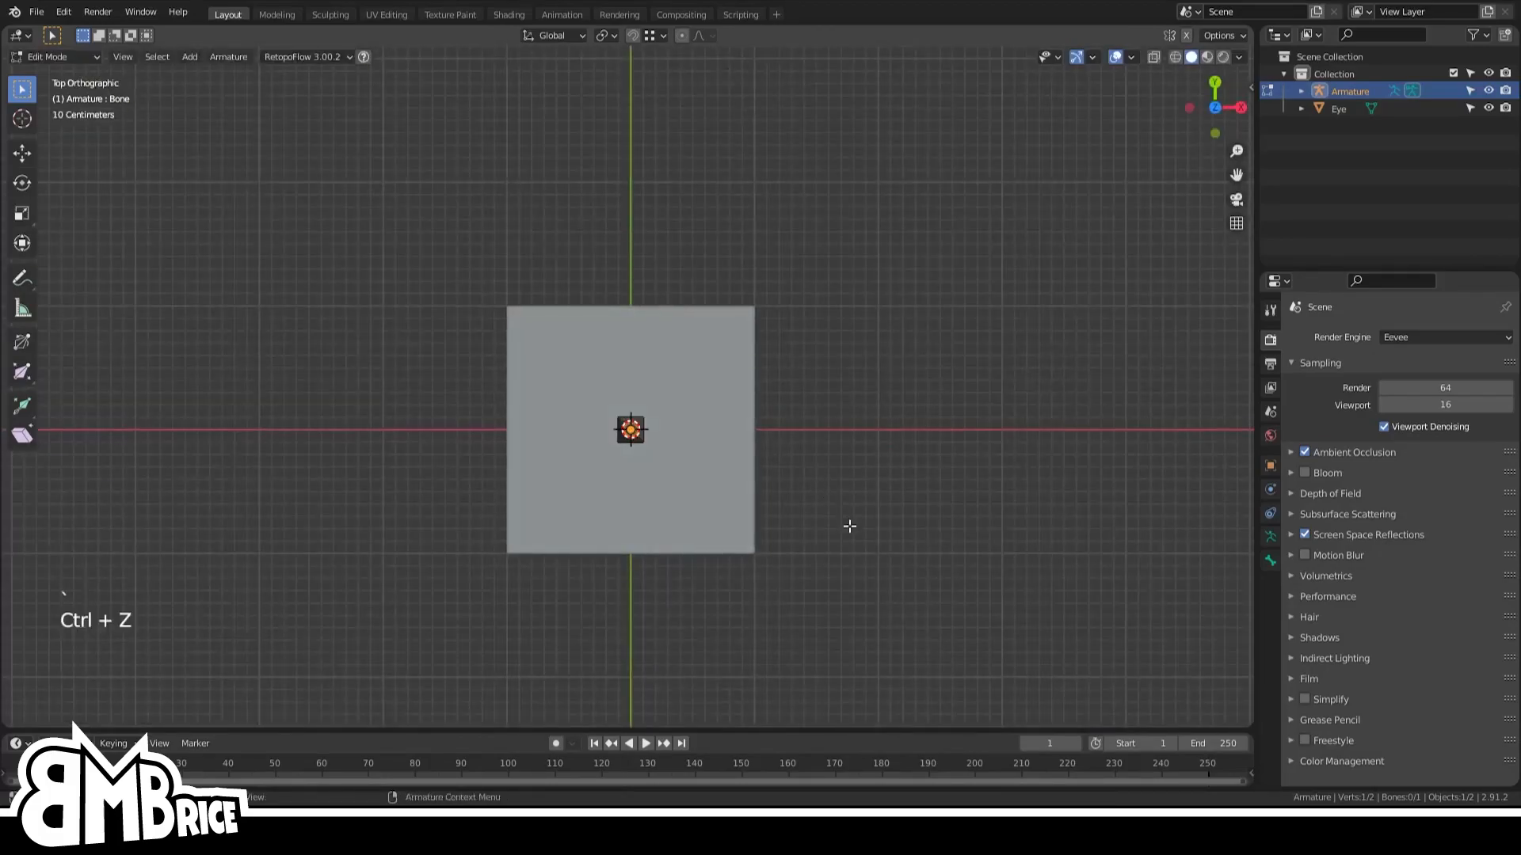
{"action": "key", "text": "R"}
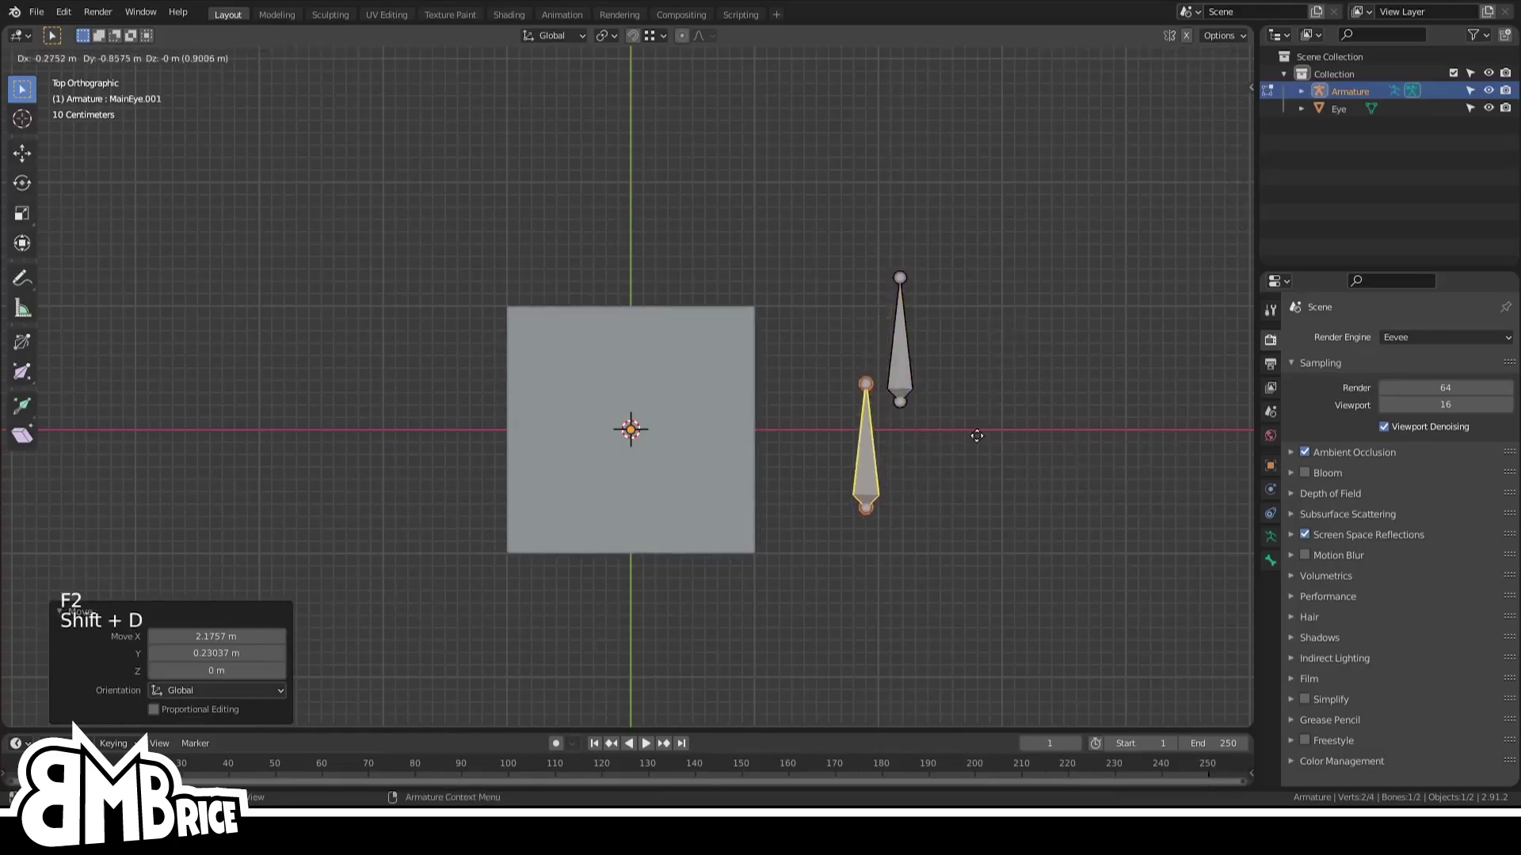
{"action": "key", "text": "F2"}
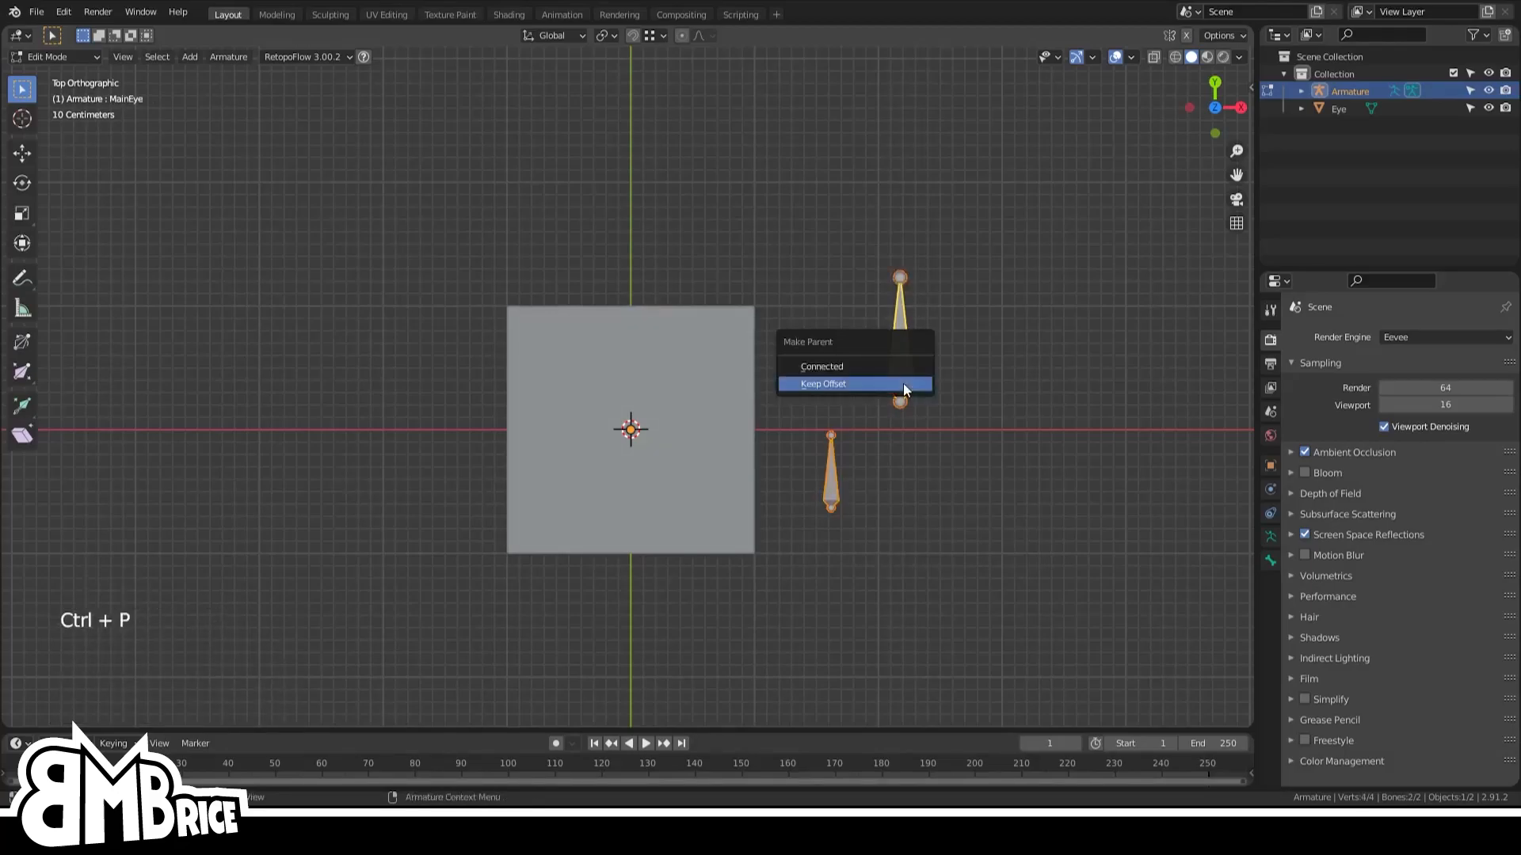
{"action": "left_click", "coordinate": [822, 383]}
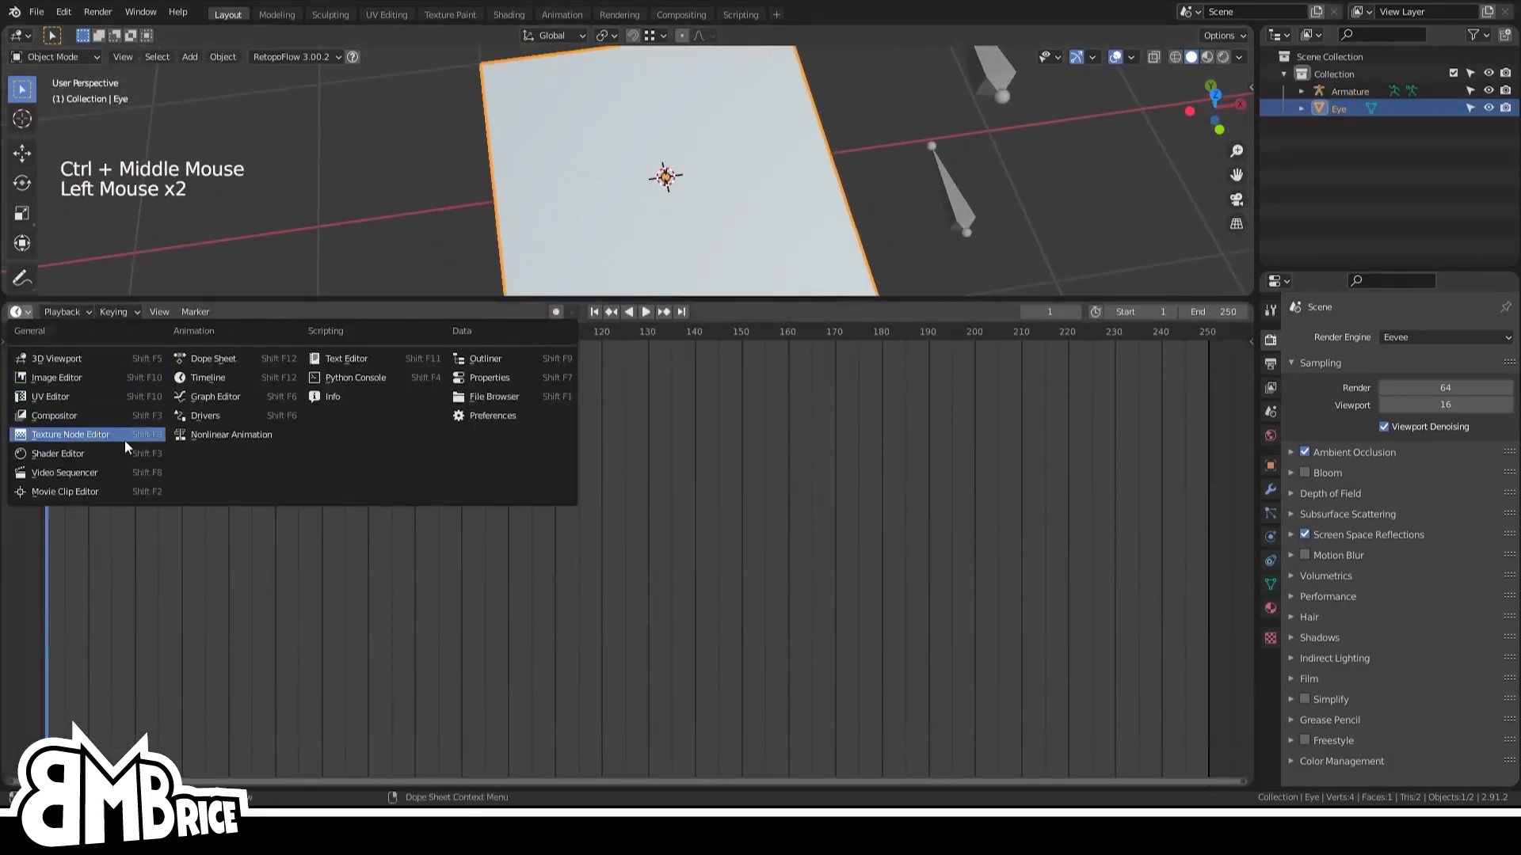
Switch the timeline to the Shader Editor and make the shader a Diffuse BSDF
{"action": "left_click", "coordinate": [70, 434]}
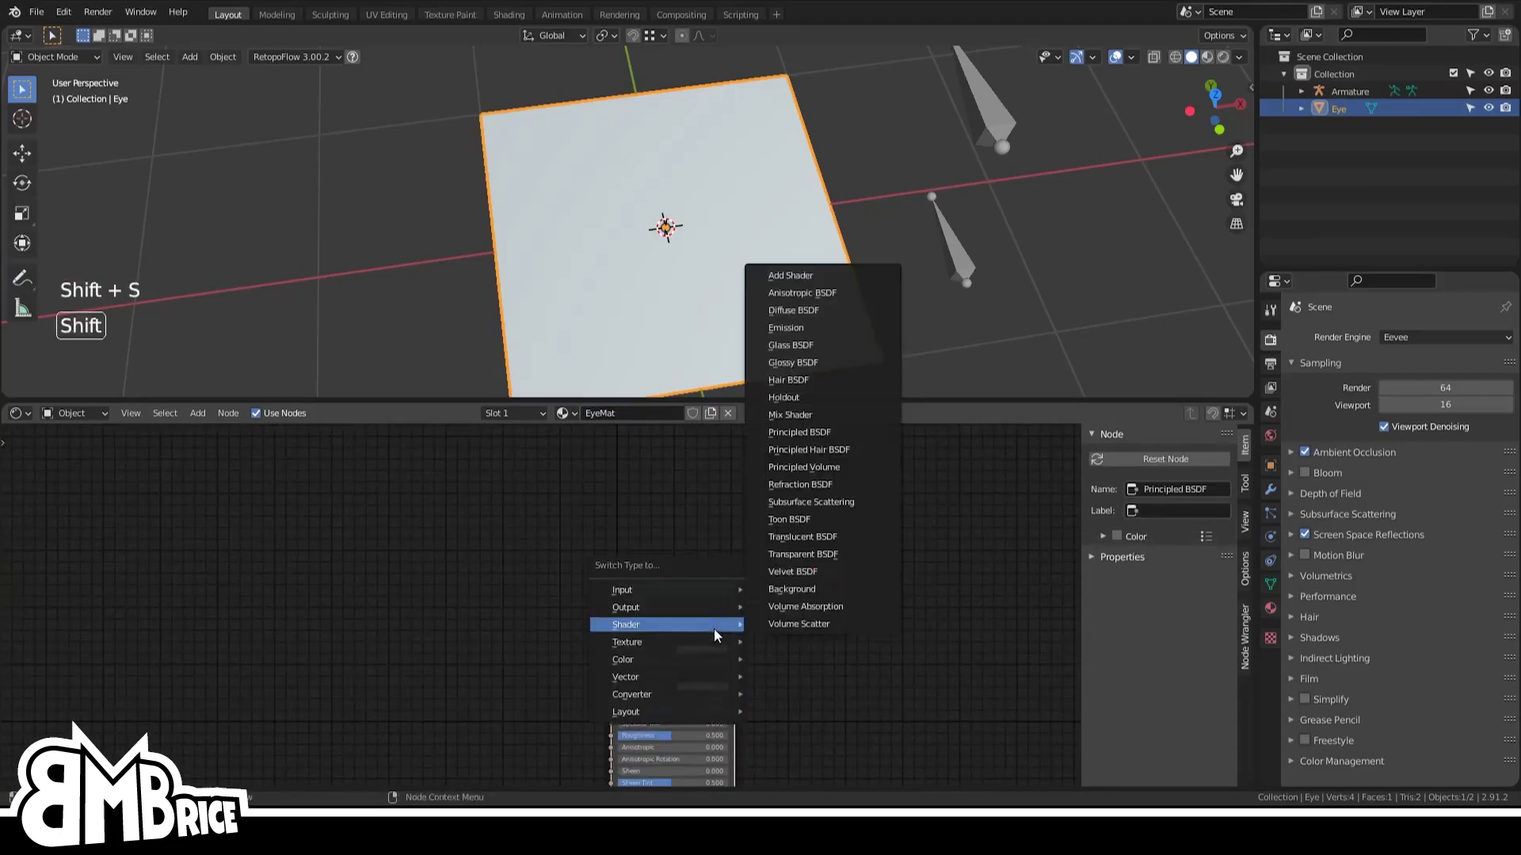
{"action": "left_click", "coordinate": [793, 309]}
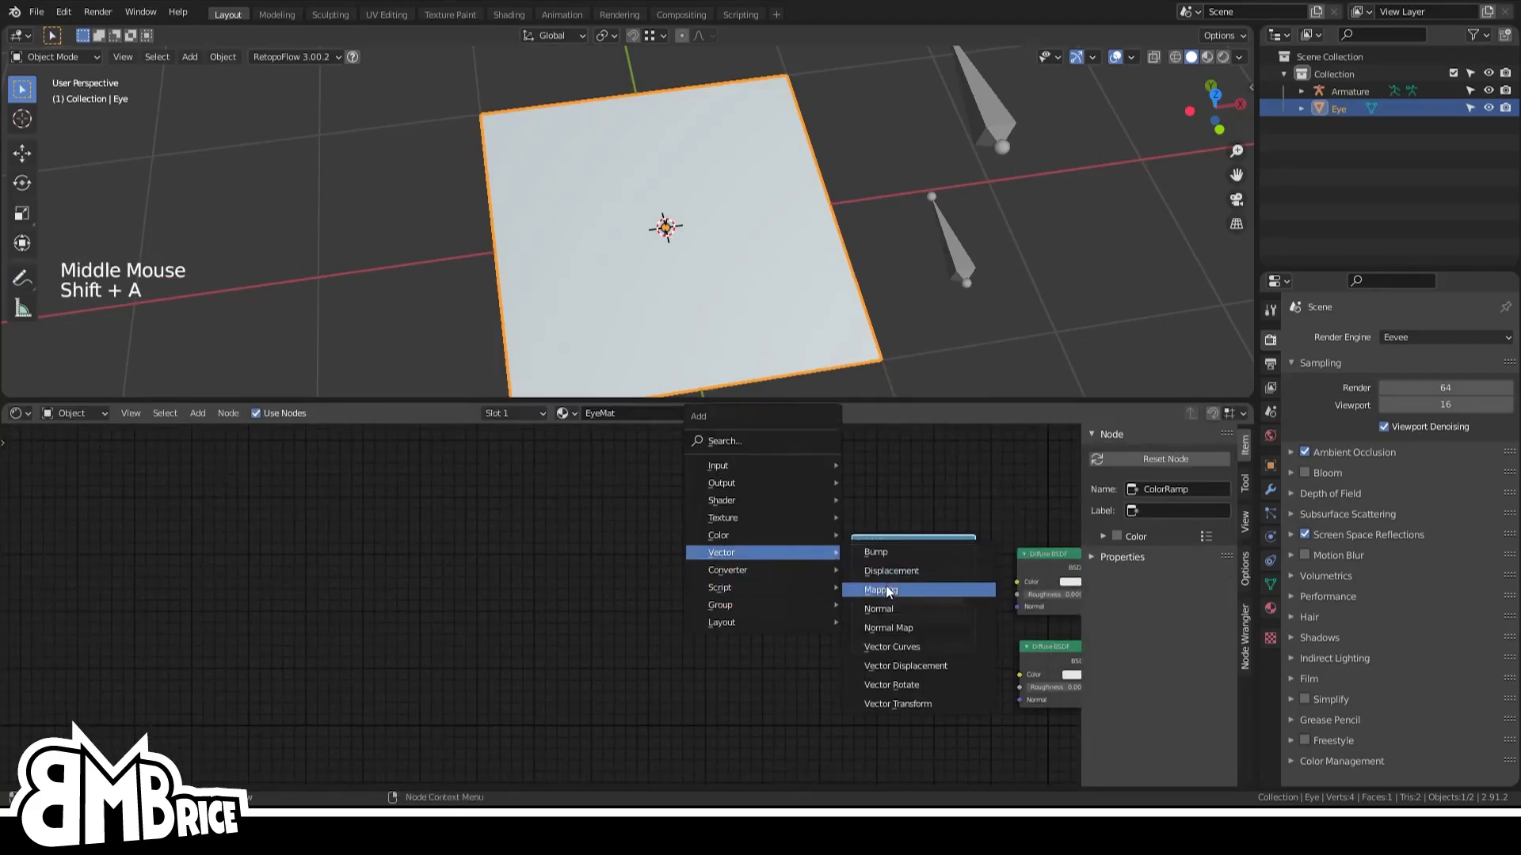
Insert Texture Coordinate and Mapping (type Texture) ahead of the Gradient Texture
{"action": "left_click", "coordinate": [881, 589]}
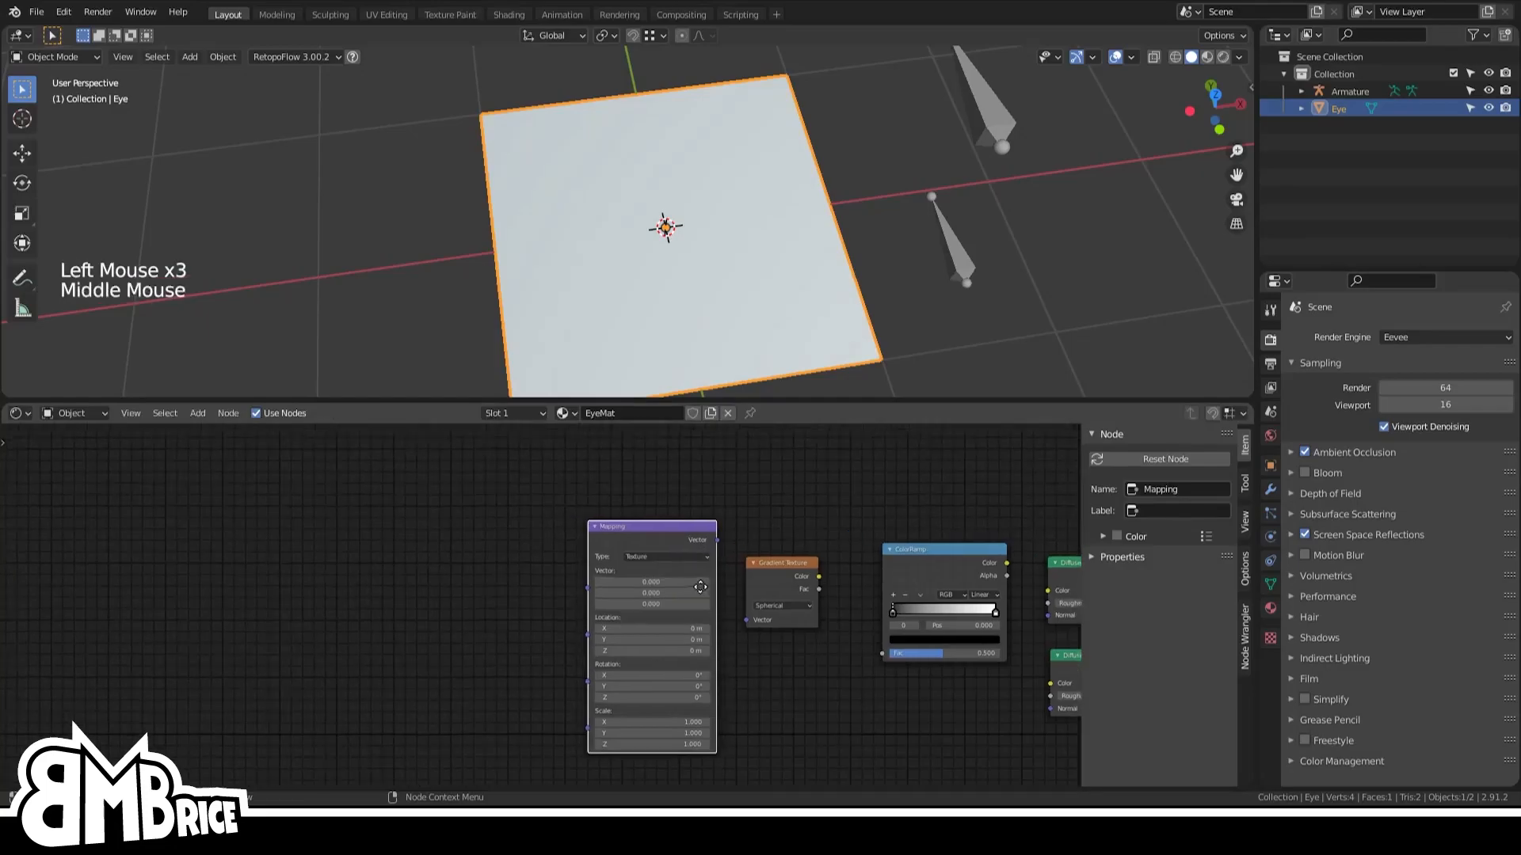
{"action": "left_click", "coordinate": [641, 484]}
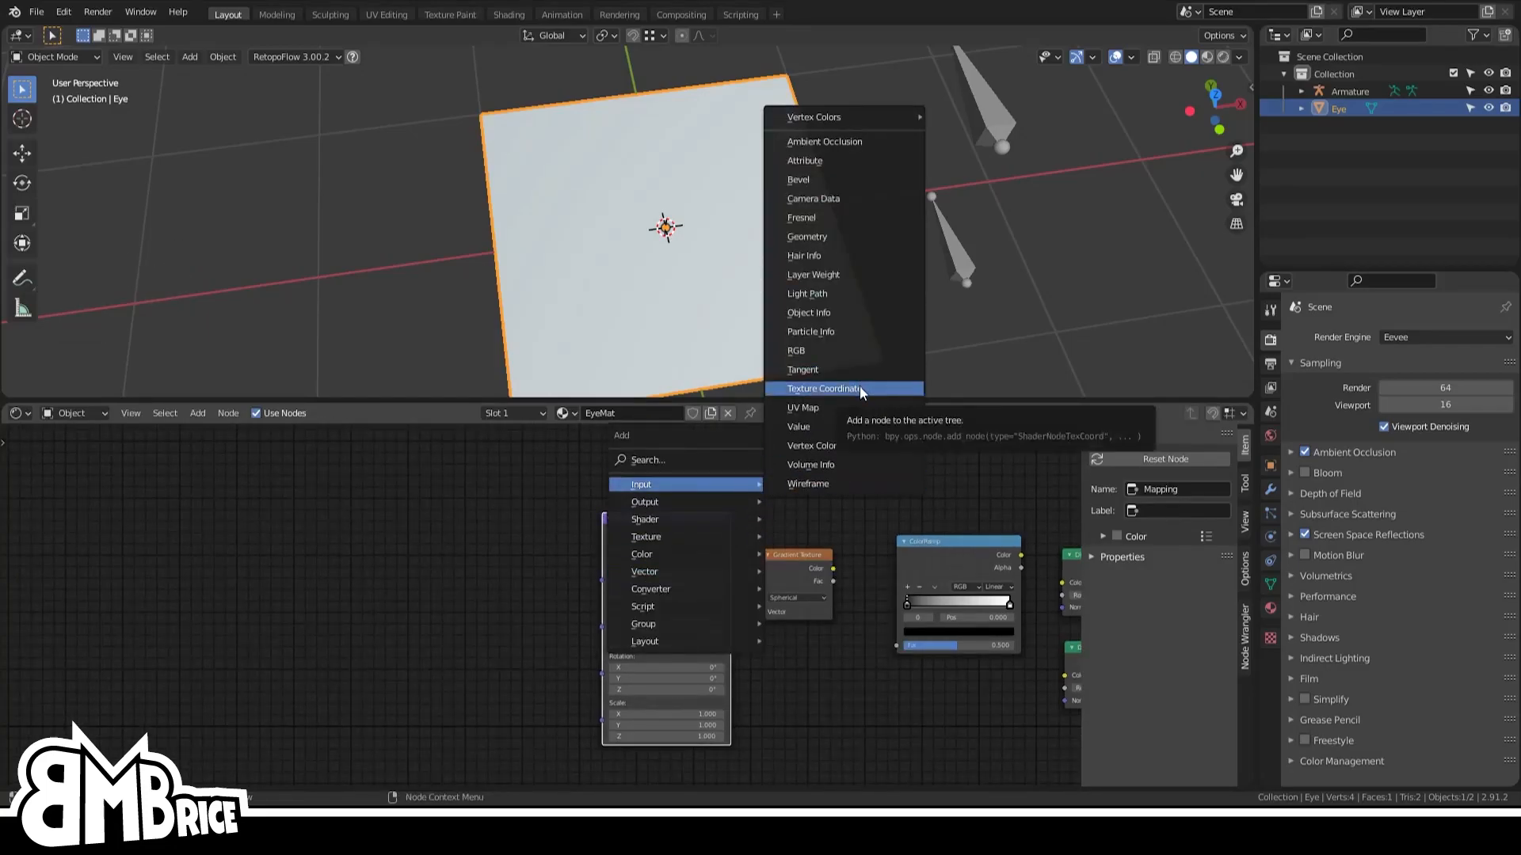
{"action": "left_click", "coordinate": [824, 388]}
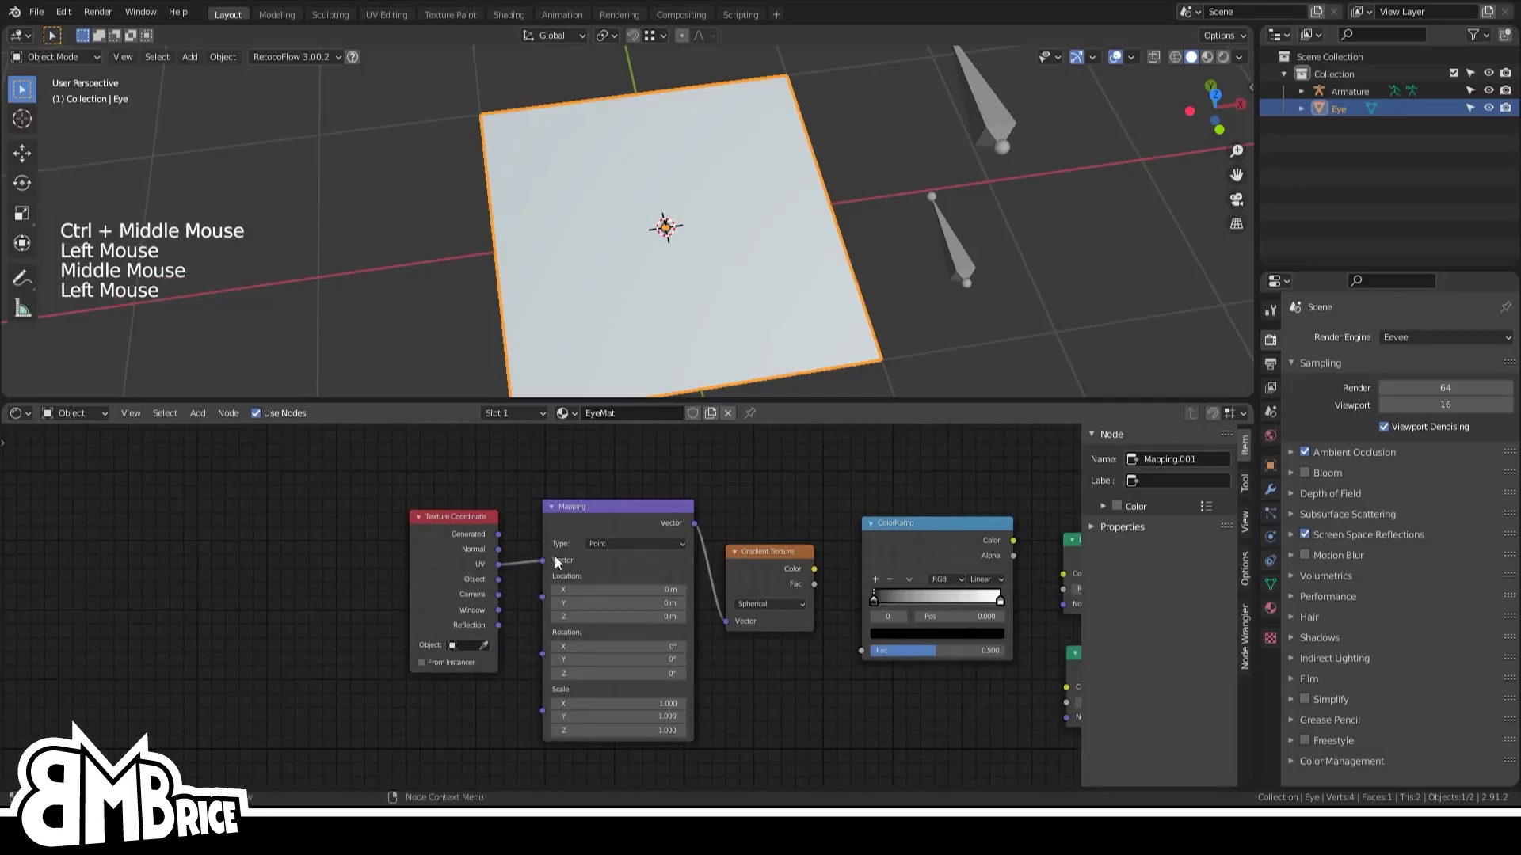
{"action": "left_click", "coordinate": [635, 544]}
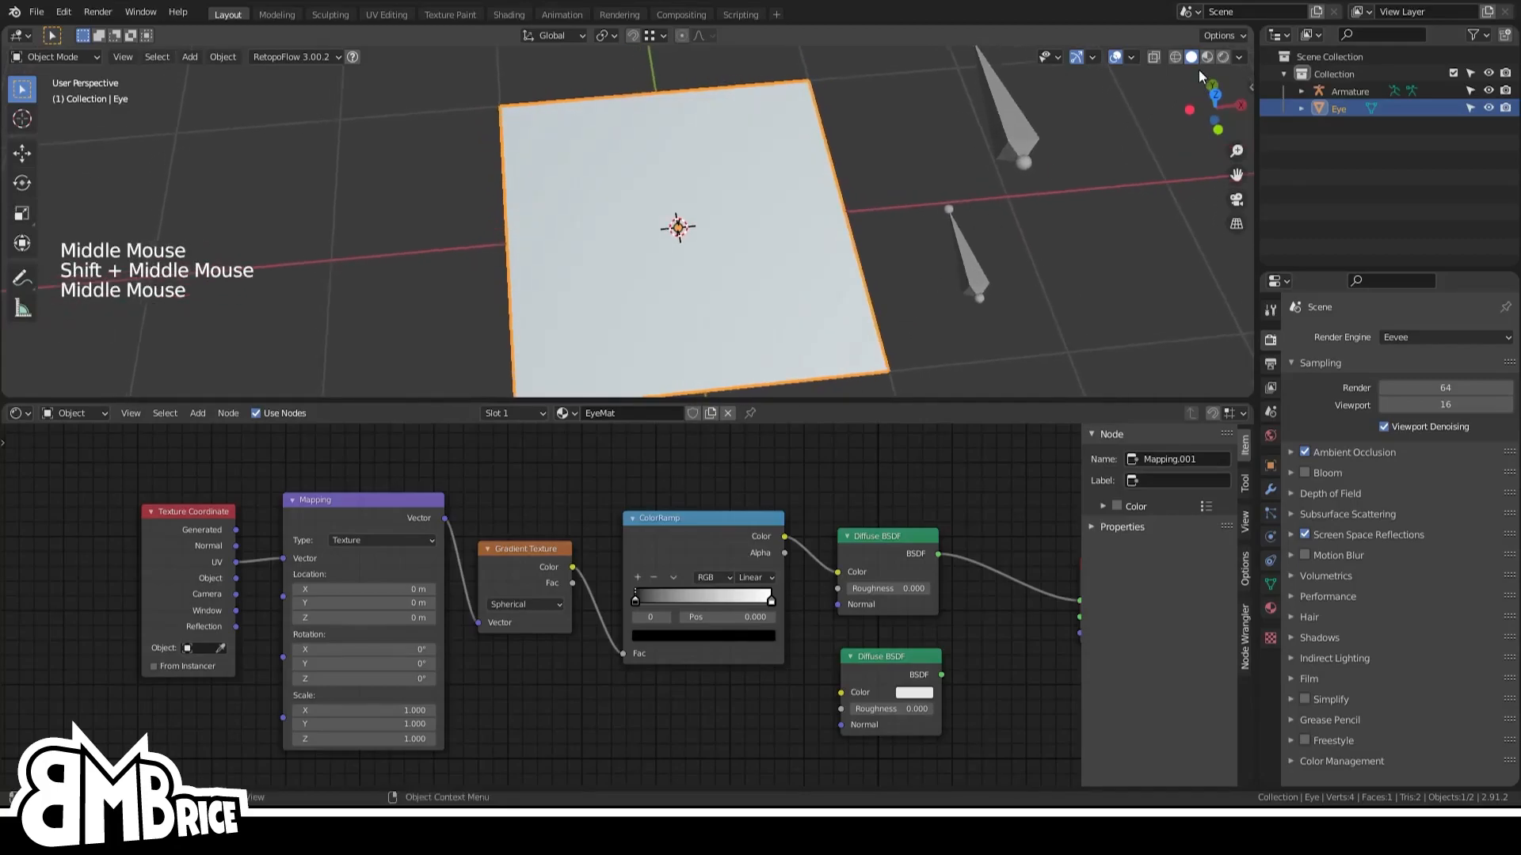
Show the Eye plane in Material Preview shading, revealing the gradient corner
{"action": "left_click", "coordinate": [1207, 57]}
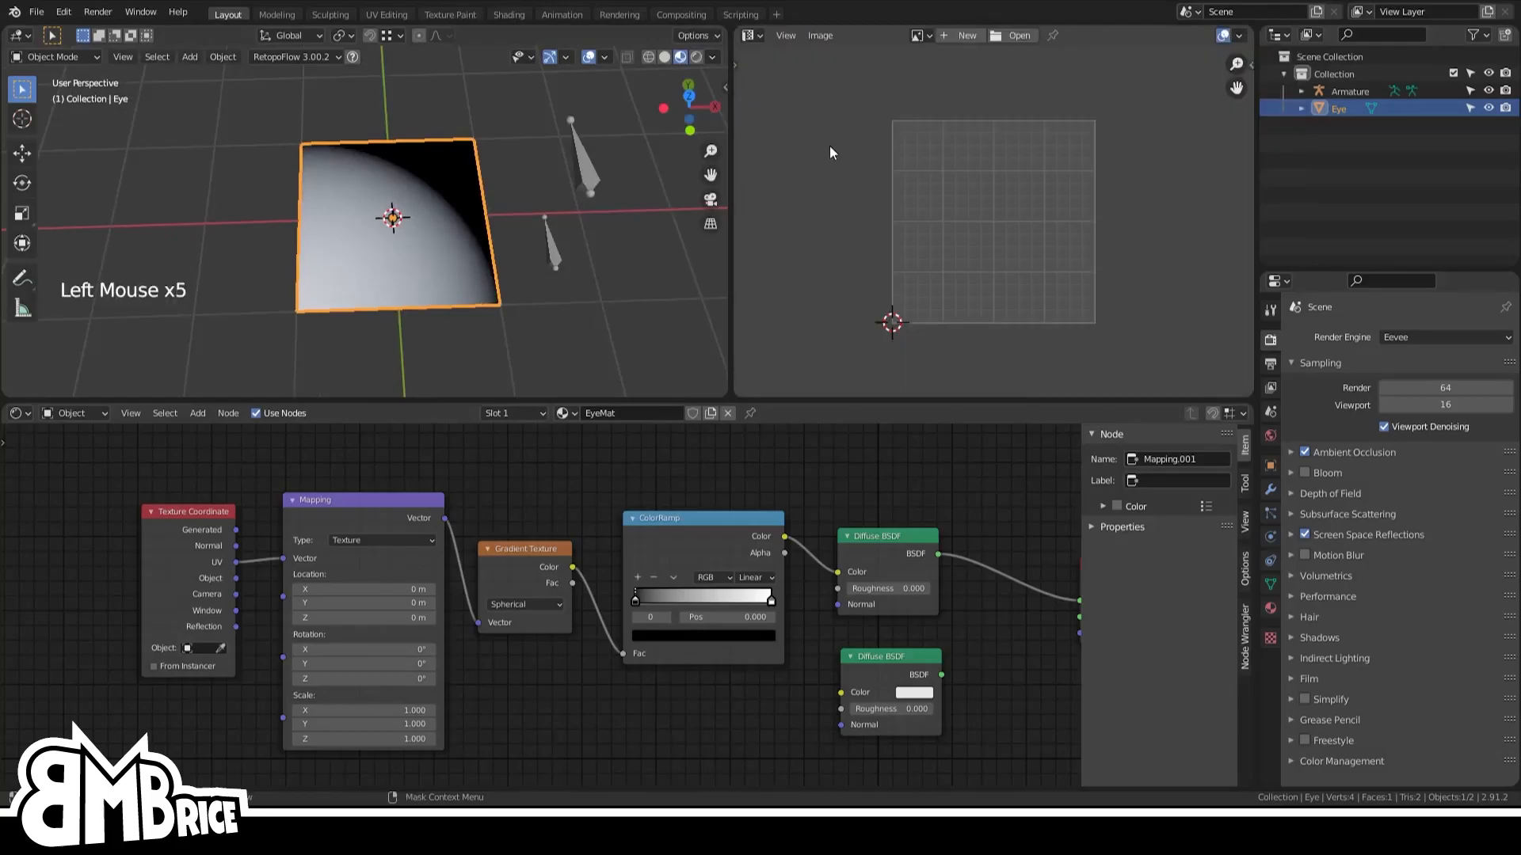
{"action": "key", "text": "Tab"}
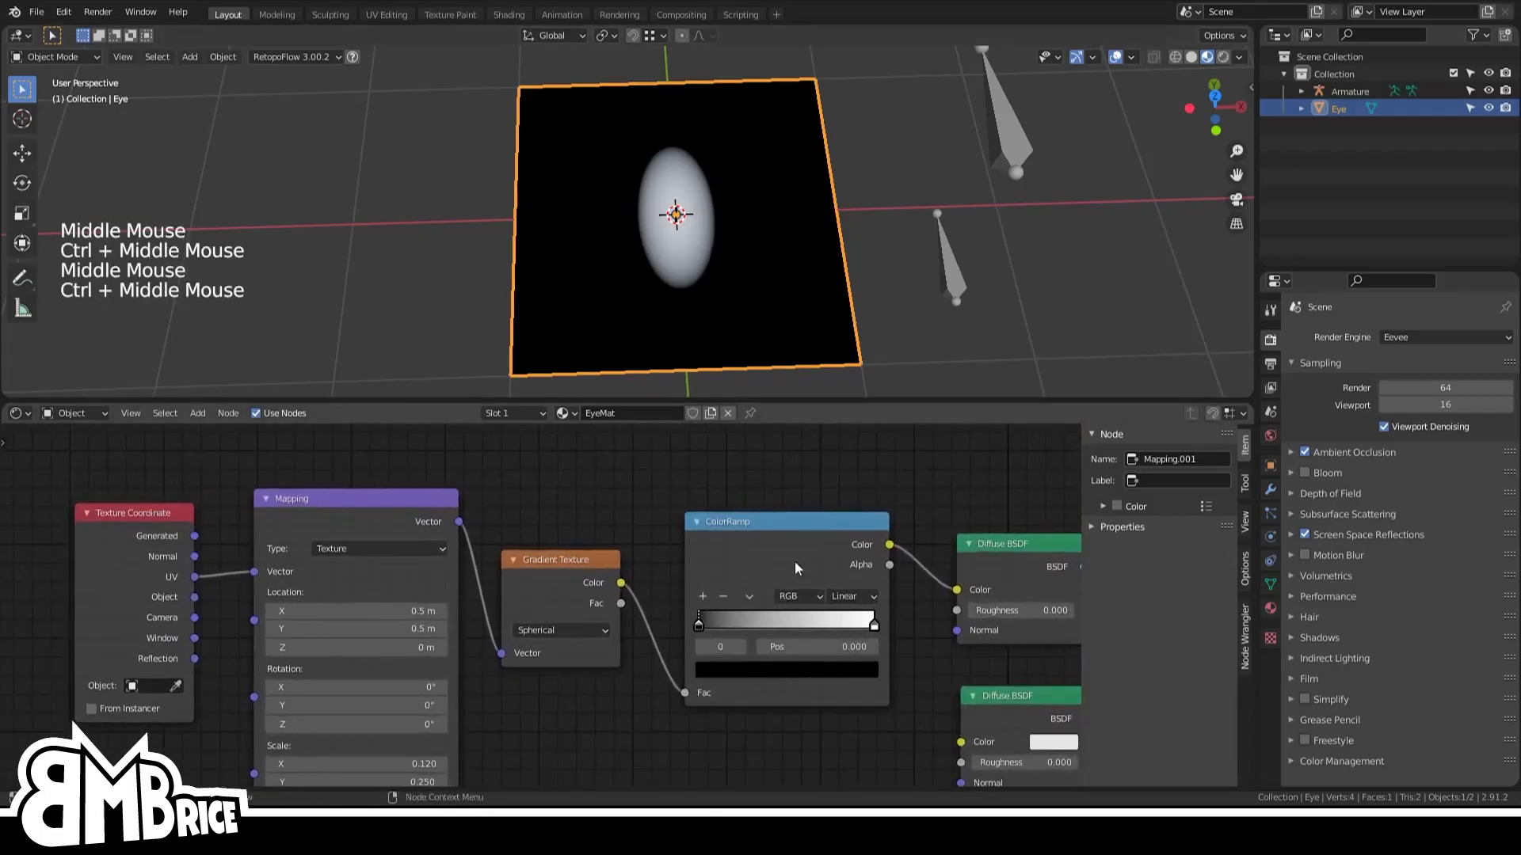
Set the Mapping location to 0.5 and scale X 0.12, Y 0.25 for a centred tall ellipse
{"action": "left_click", "coordinate": [800, 624]}
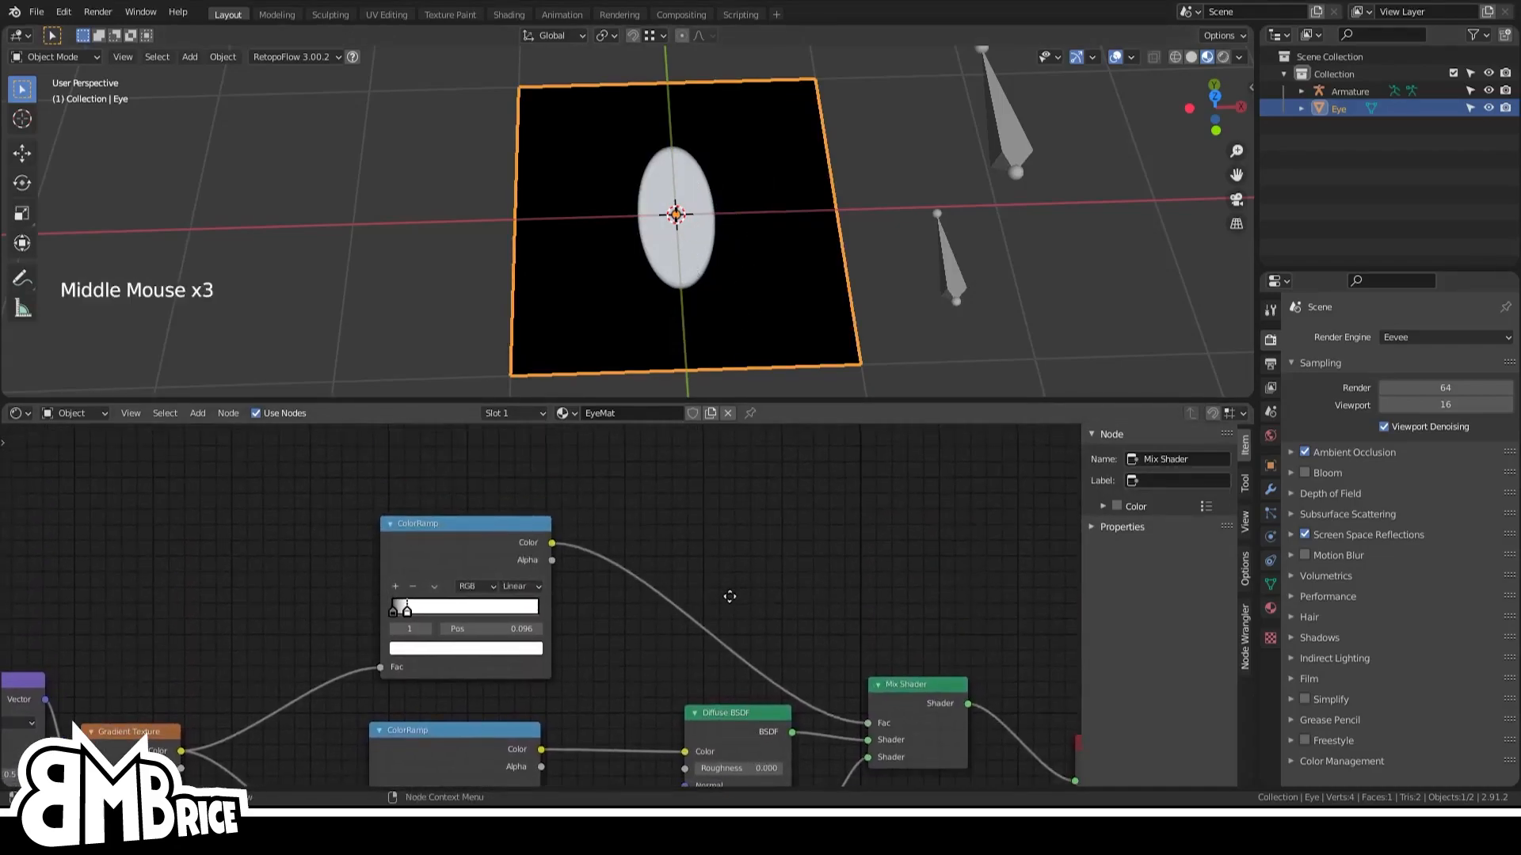
Tighten the ColorRamp stops to sharpen the ellipse edge and pick the iris colour swatch
{"action": "left_click_drag", "start_coordinate": [727, 596], "coordinate": [732, 582]}
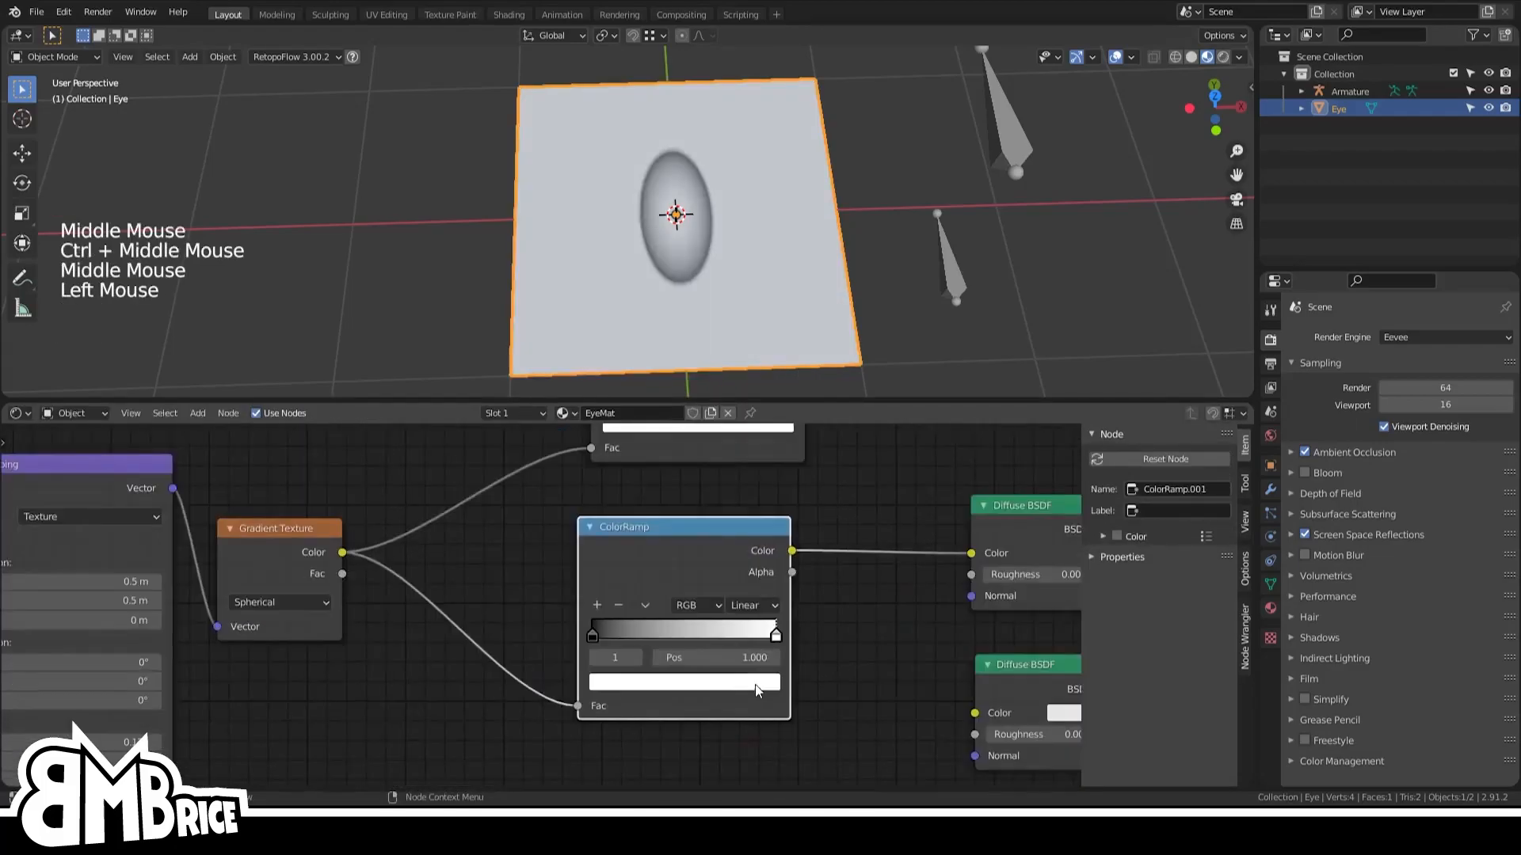
{"action": "left_click", "coordinate": [683, 681]}
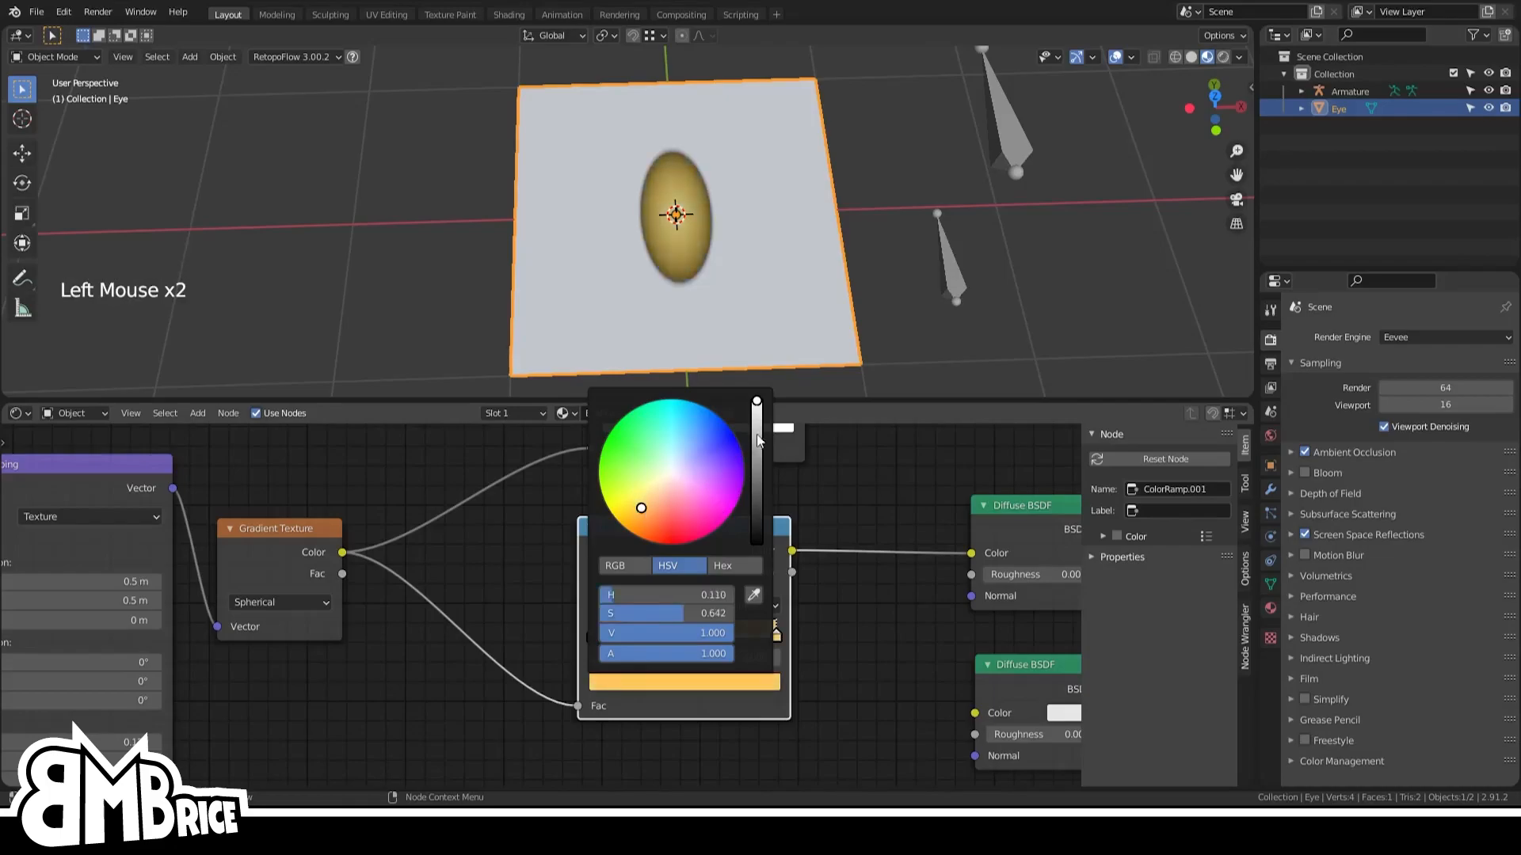
Set the iris ColorRamp to magenta and add a Mix node combining a second ramp
{"action": "left_click_drag", "start_coordinate": [640, 509], "coordinate": [664, 511]}
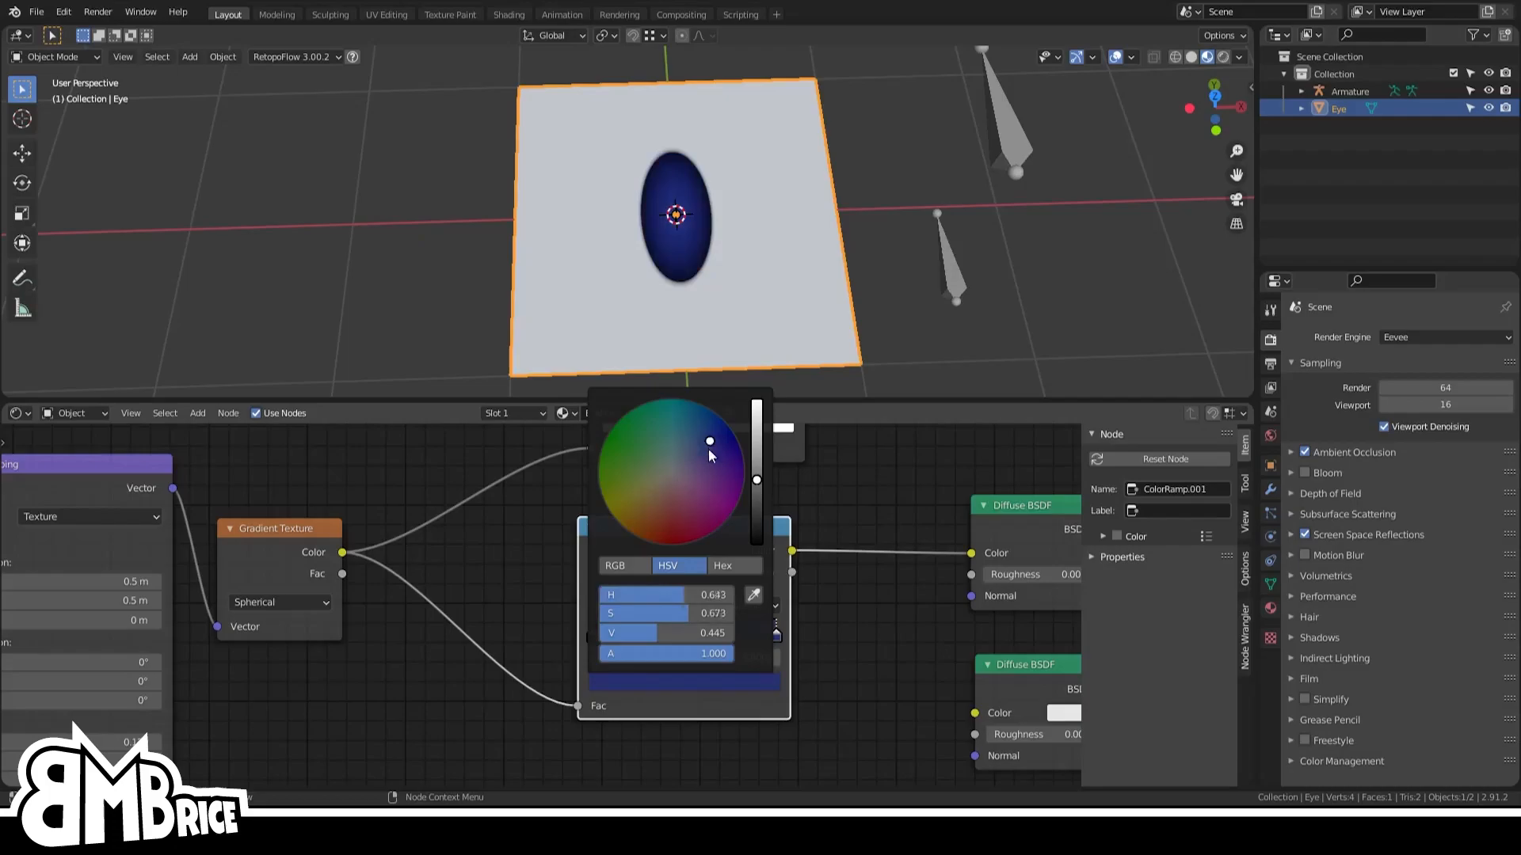
{"action": "left_click_drag", "start_coordinate": [710, 456], "coordinate": [709, 509]}
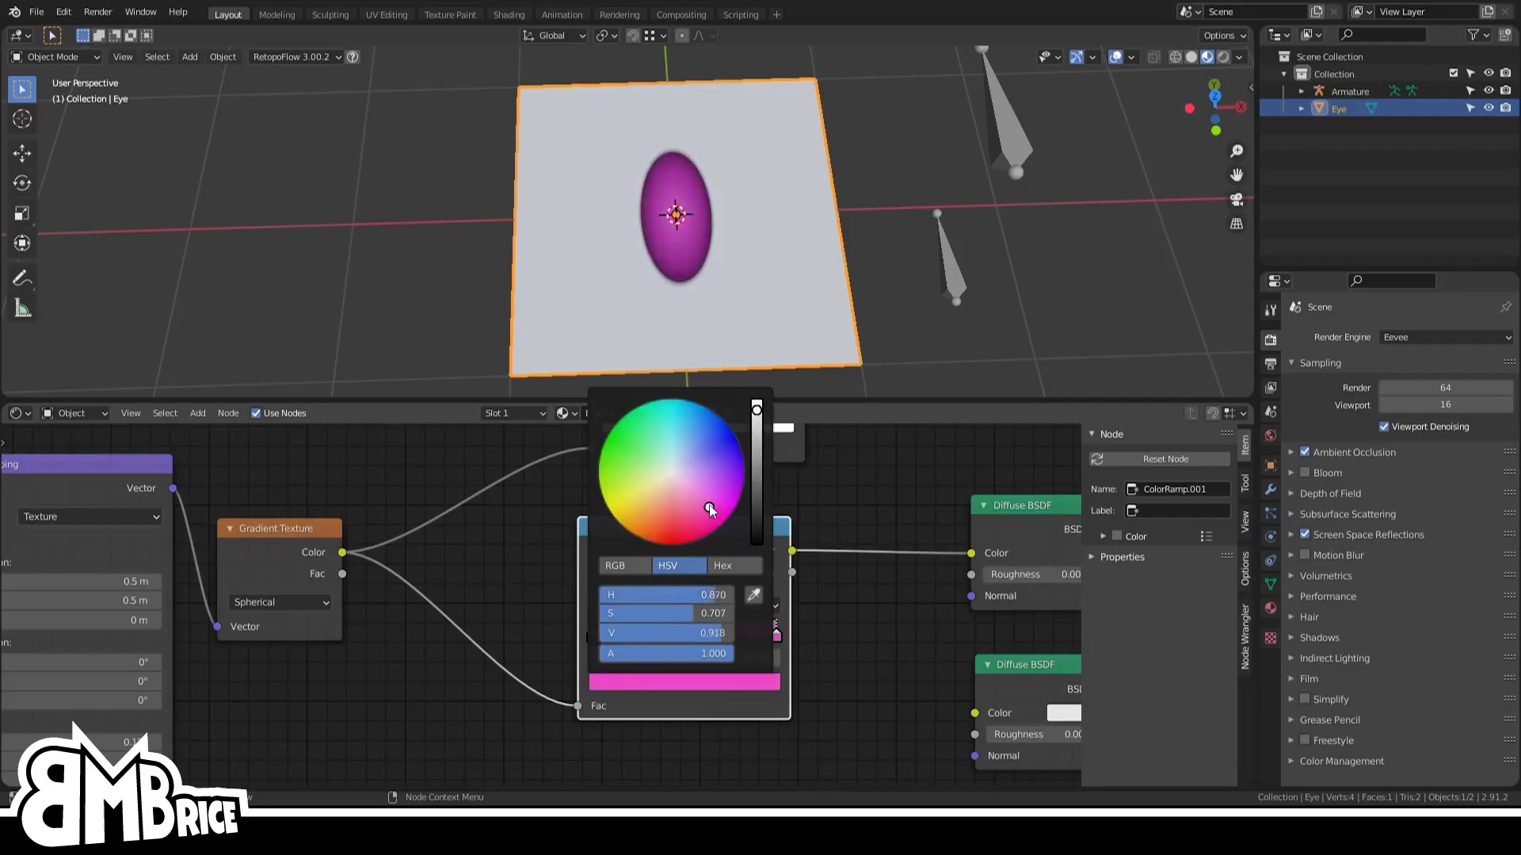
{"action": "left_click", "coordinate": [810, 476]}
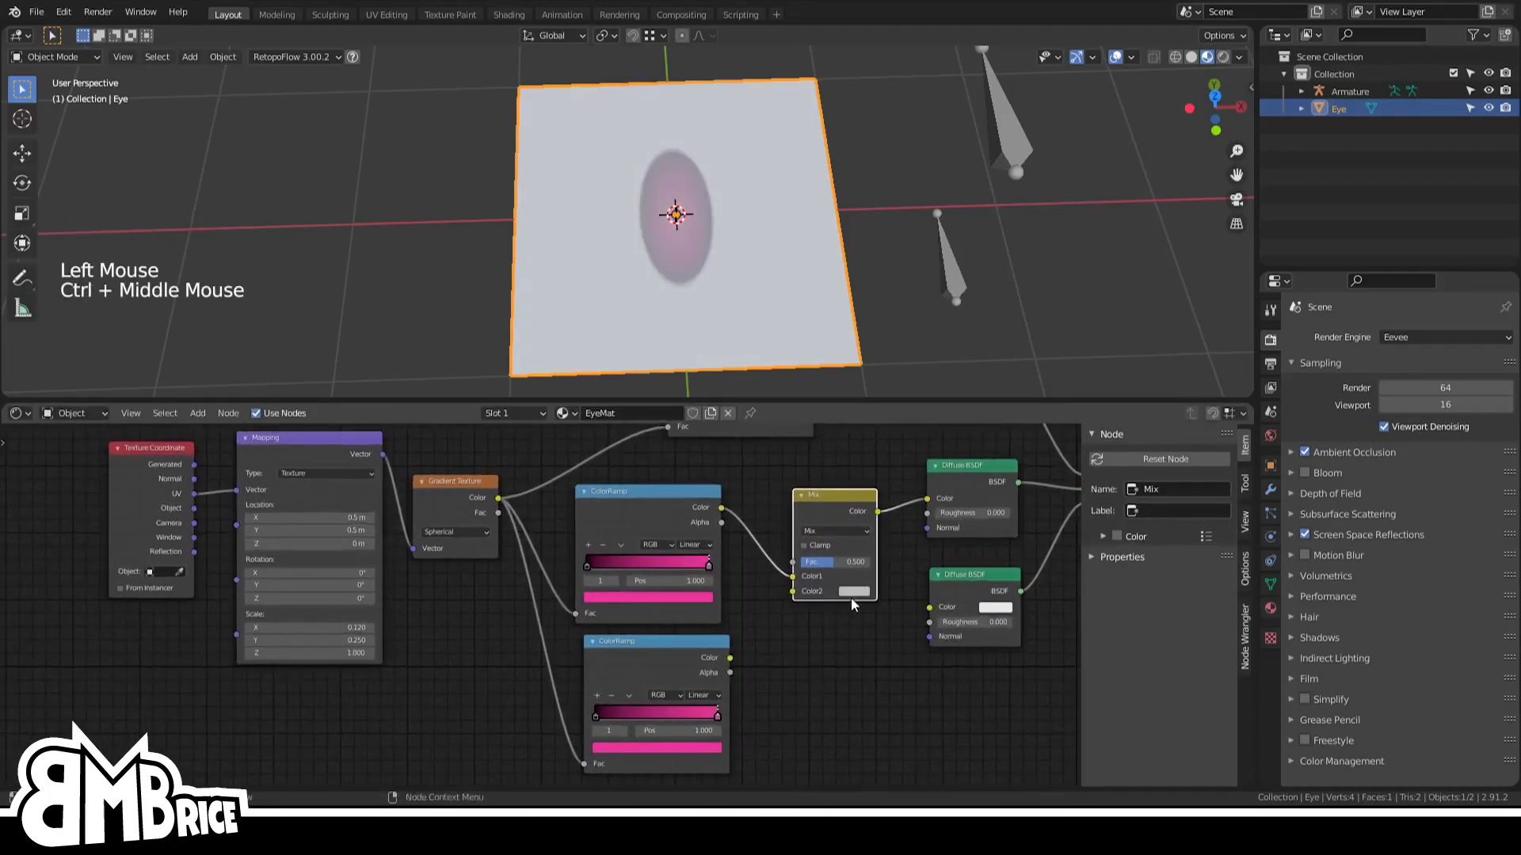
Make a black pupil ramp and narrow it by lowering its Mapping X scale
{"action": "left_click", "coordinate": [854, 591]}
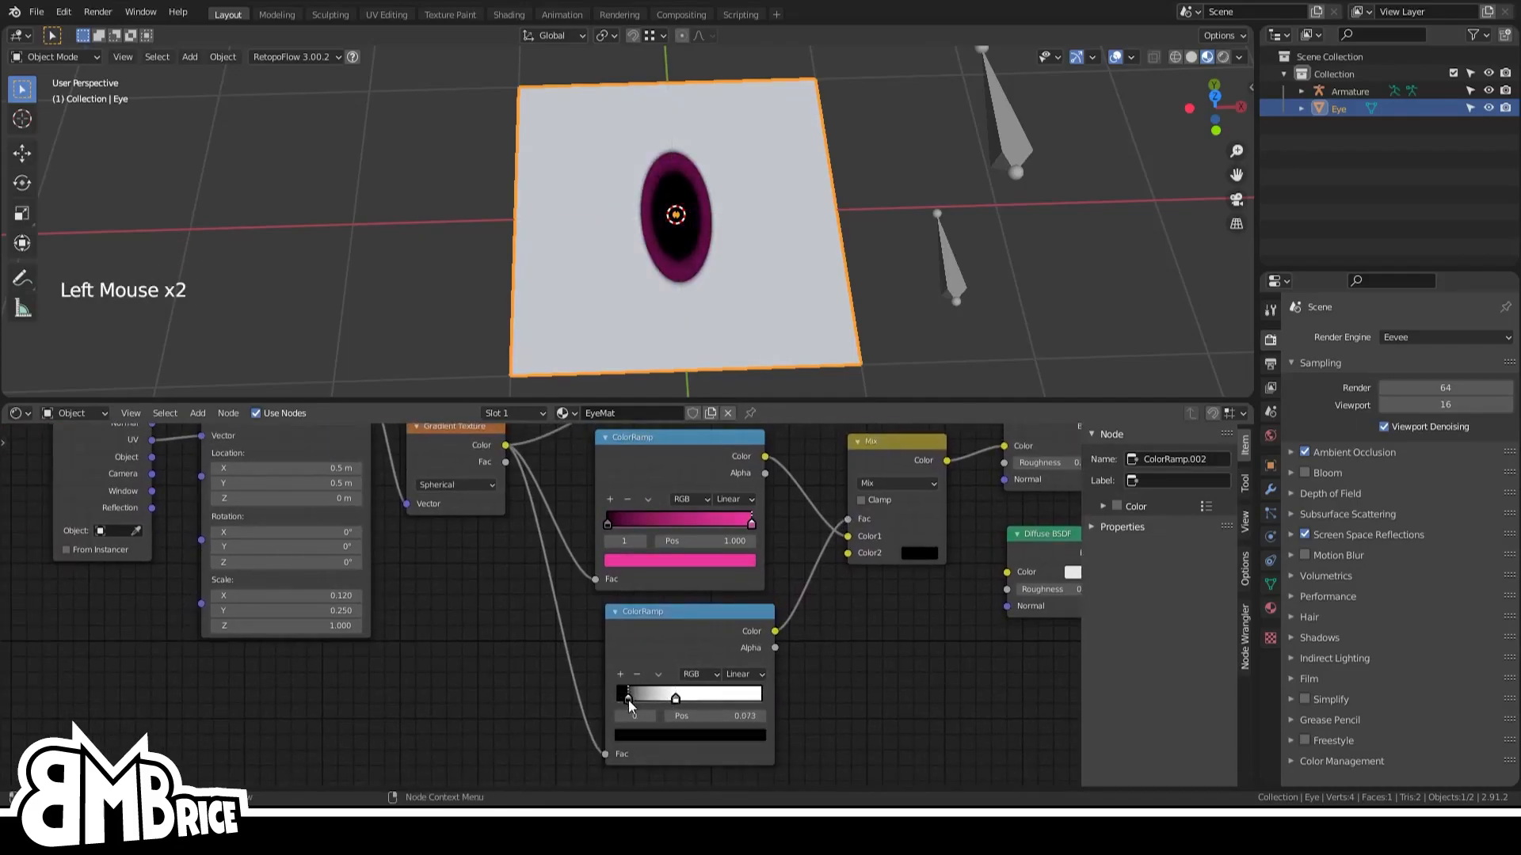
{"action": "left_click_drag", "start_coordinate": [628, 699], "coordinate": [688, 700]}
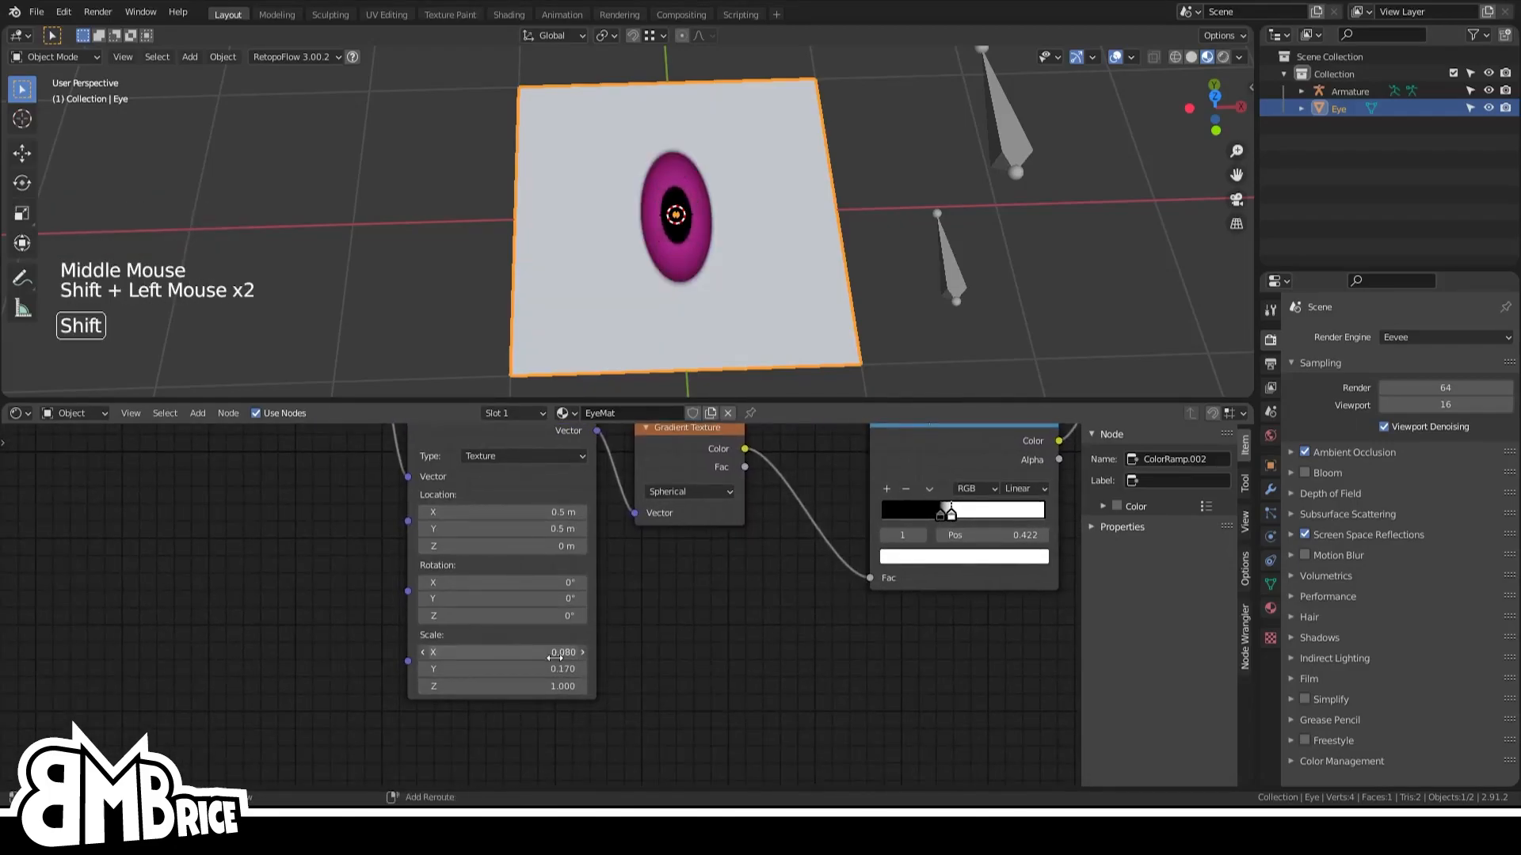
{"action": "left_click_drag", "start_coordinate": [558, 652], "coordinate": [582, 652]}
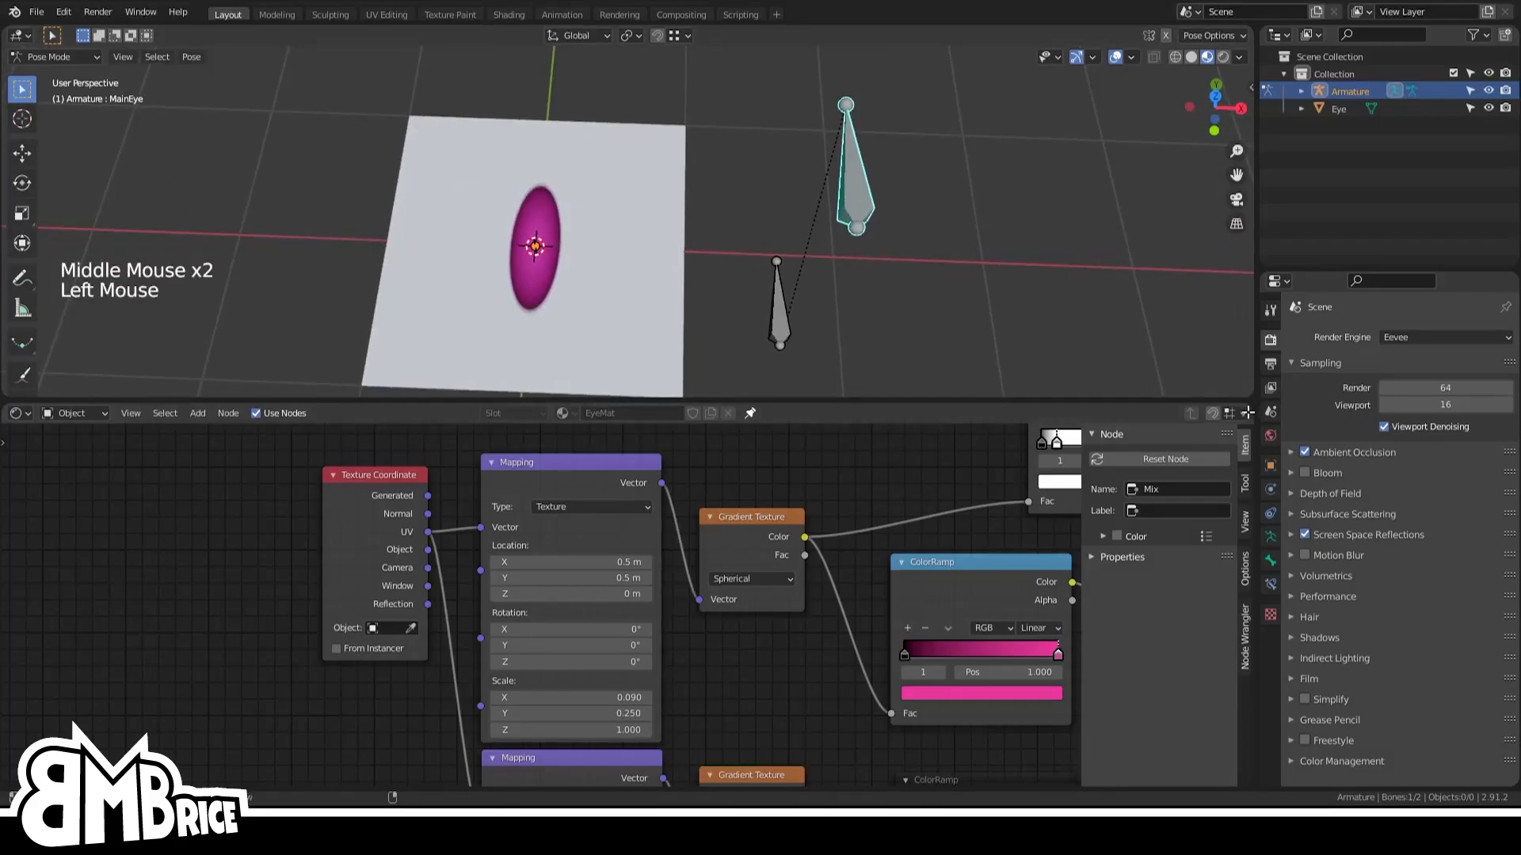
Turn the split area into a Drivers editor and select the armature
{"action": "left_click", "coordinate": [559, 413]}
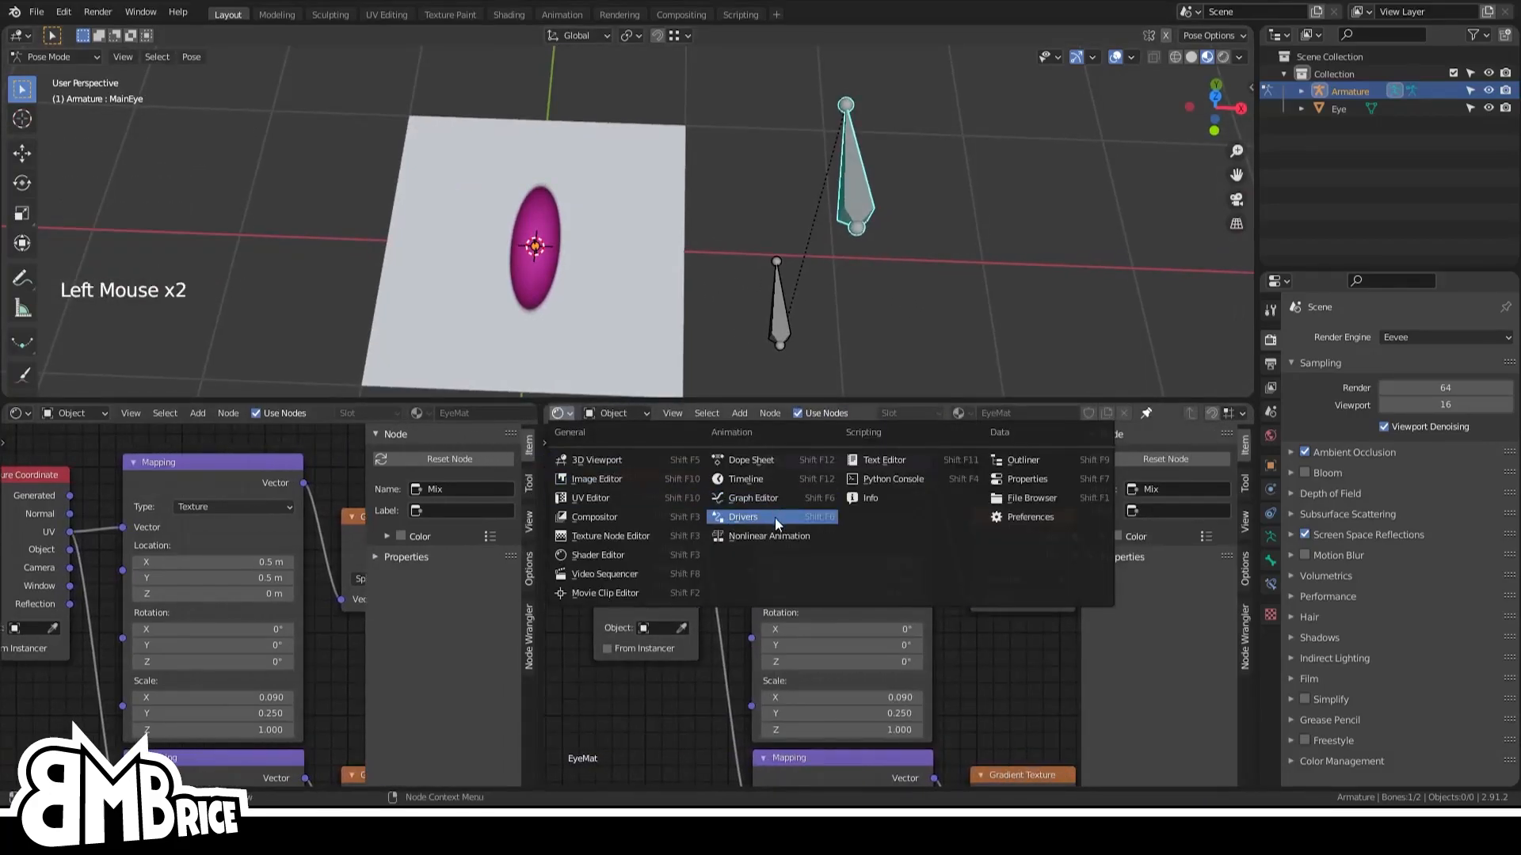
{"action": "left_click", "coordinate": [742, 517]}
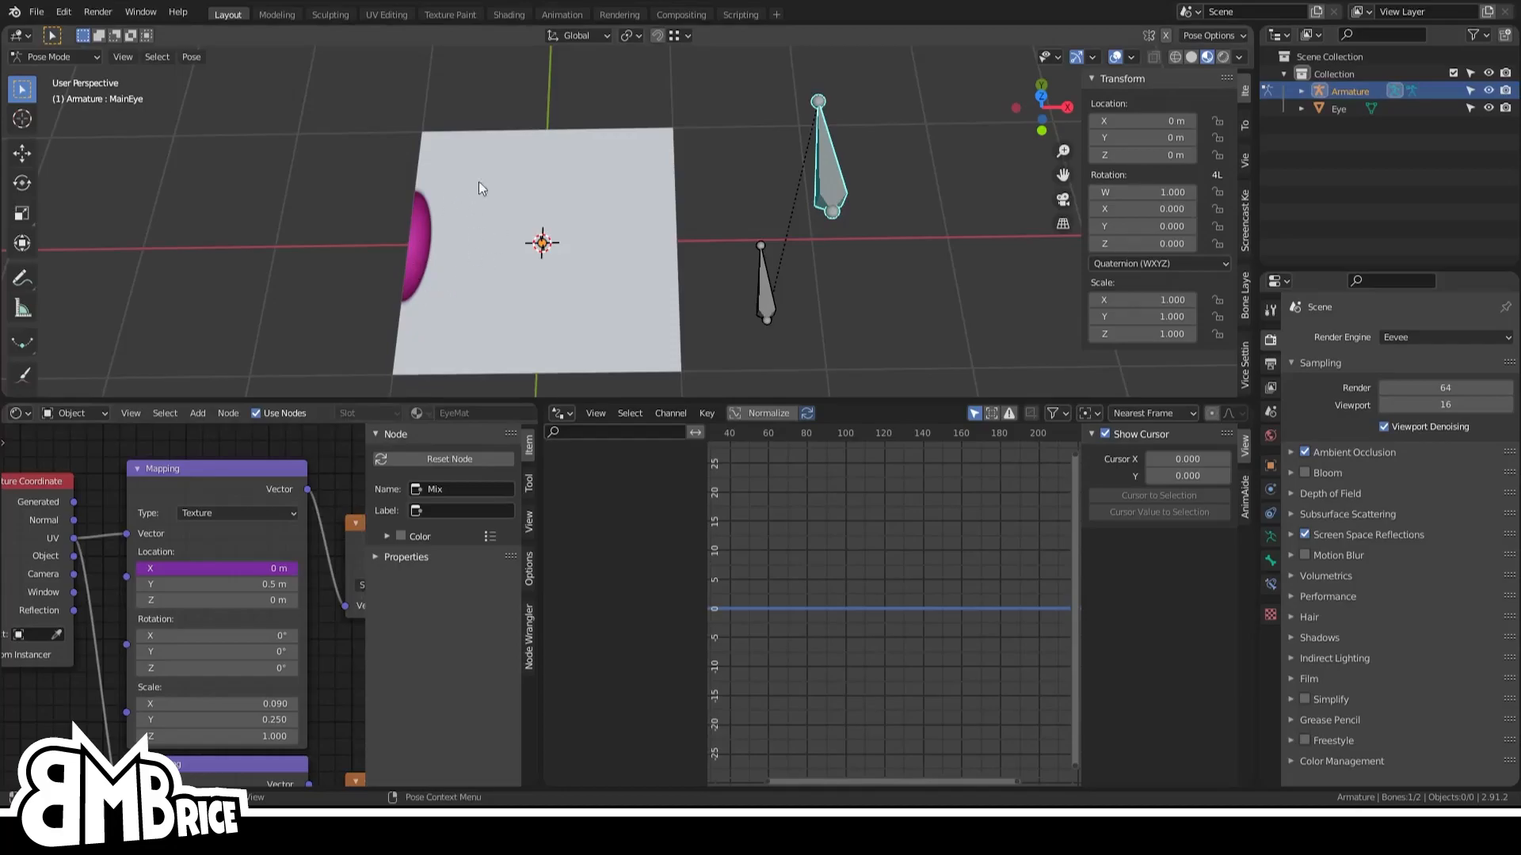
{"action": "mouse_move", "coordinate": [863, 185]}
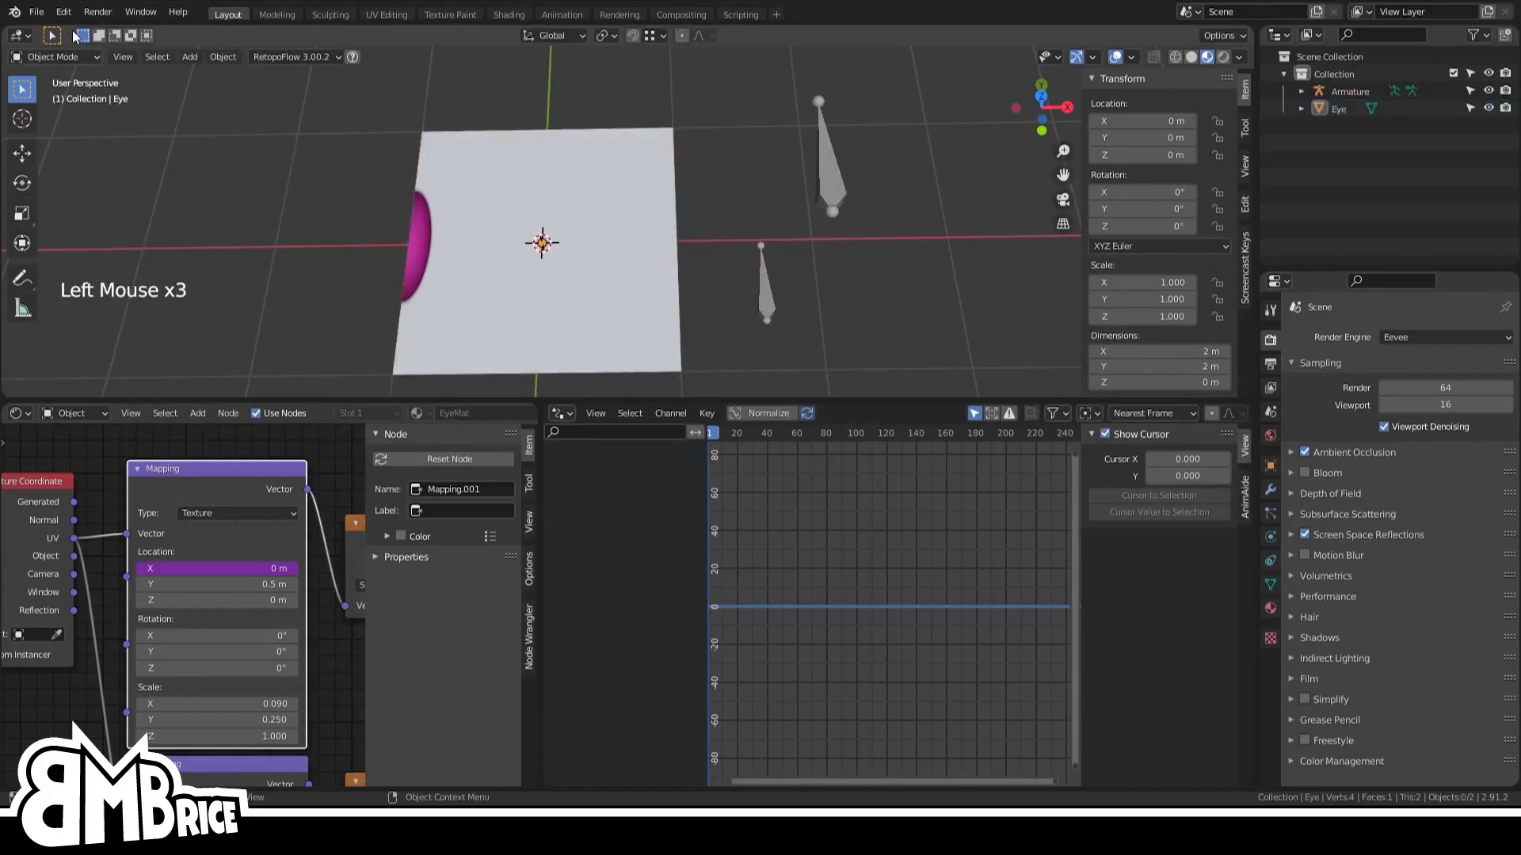
{"action": "left_click", "coordinate": [64, 12]}
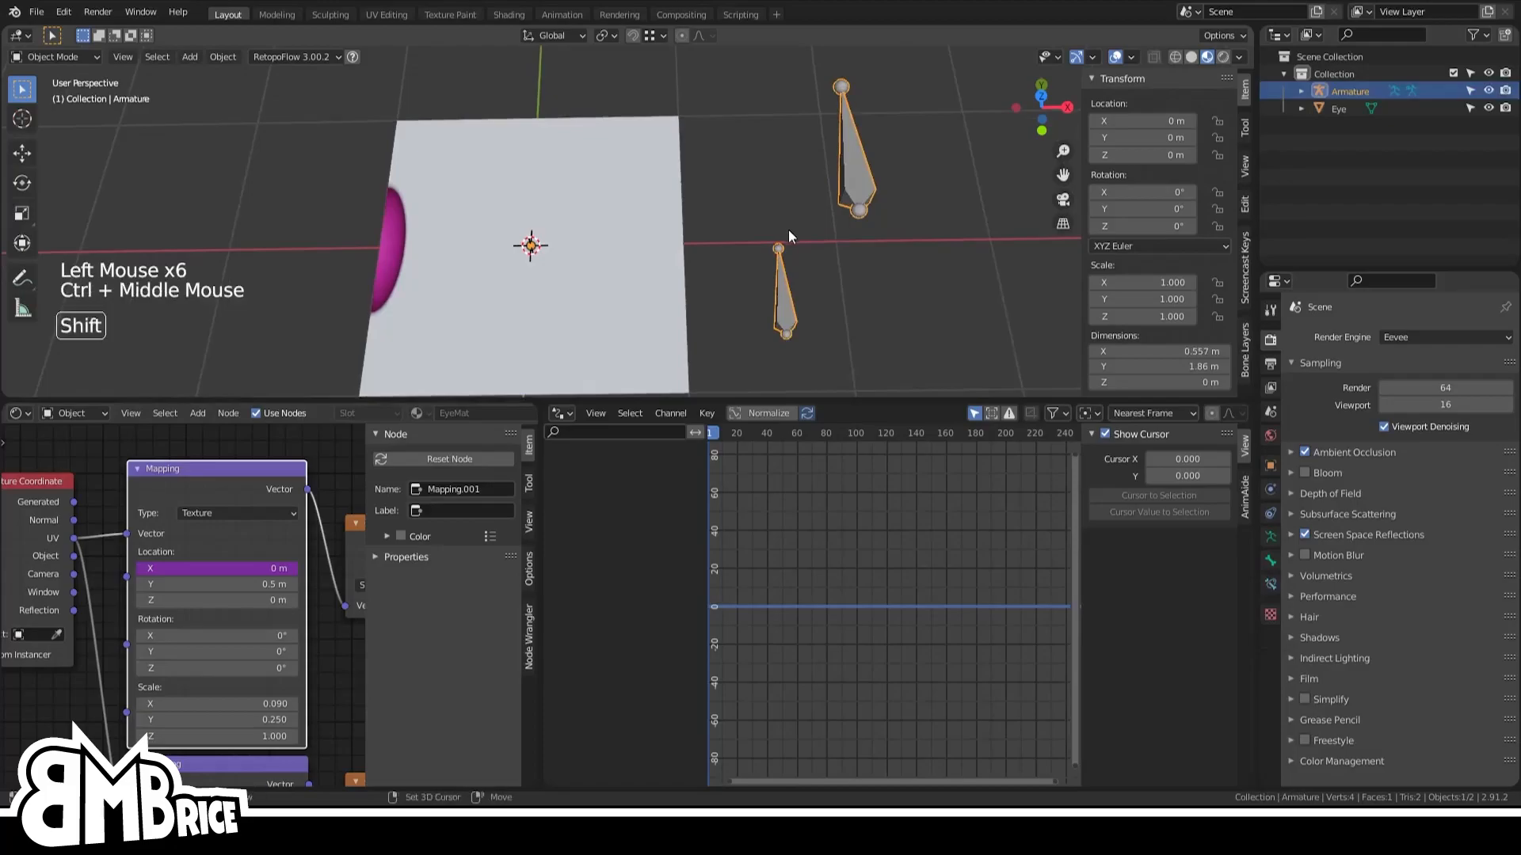
Point the X location driver at pose.bones["MainEye"].location[0] and test in pose mode
{"action": "left_click", "coordinate": [532, 242]}
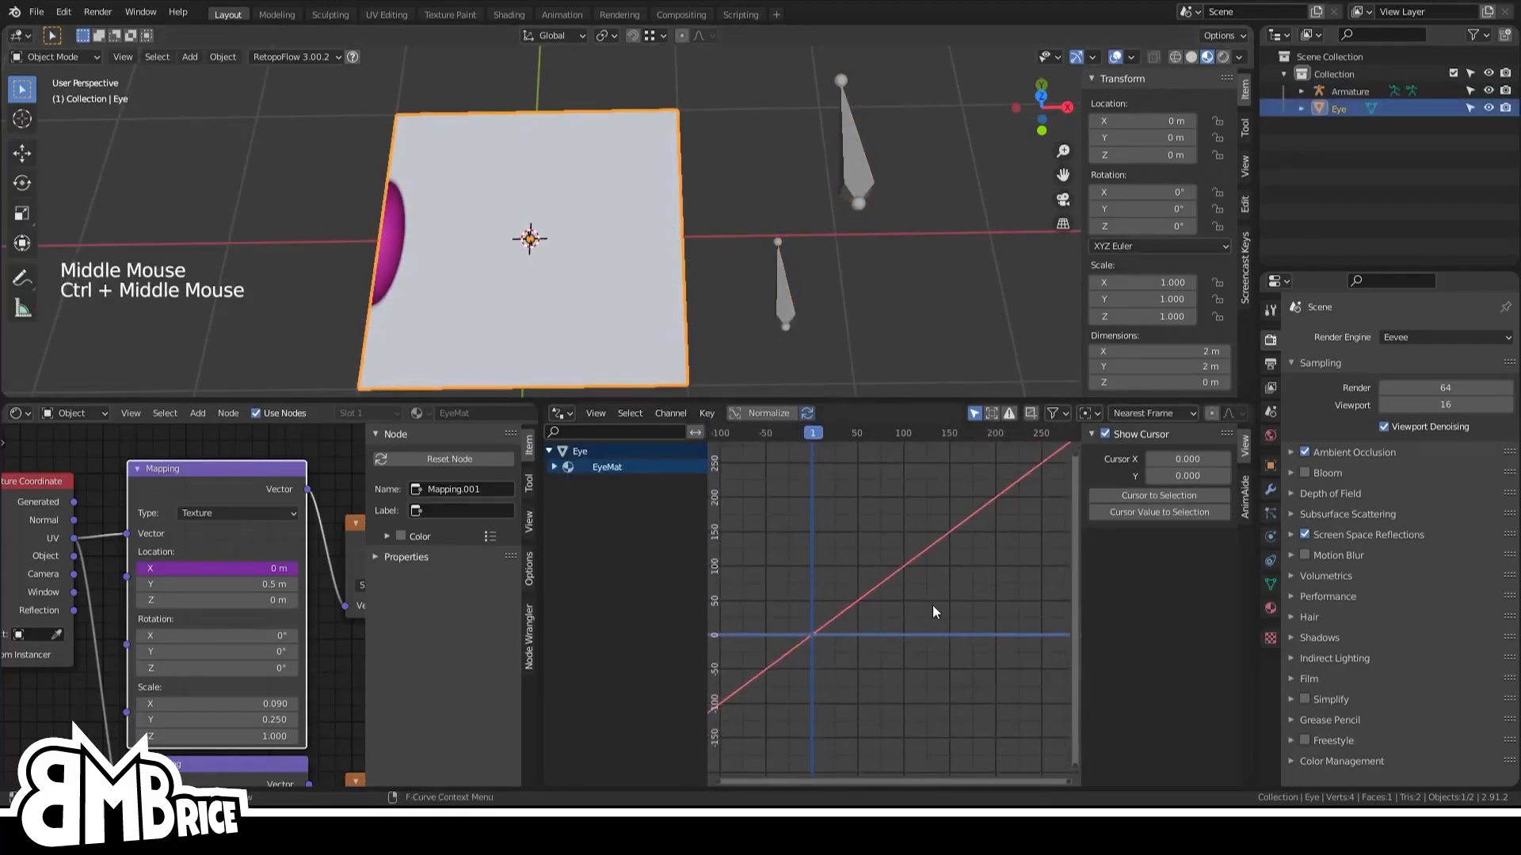
{"action": "left_click", "coordinate": [553, 467]}
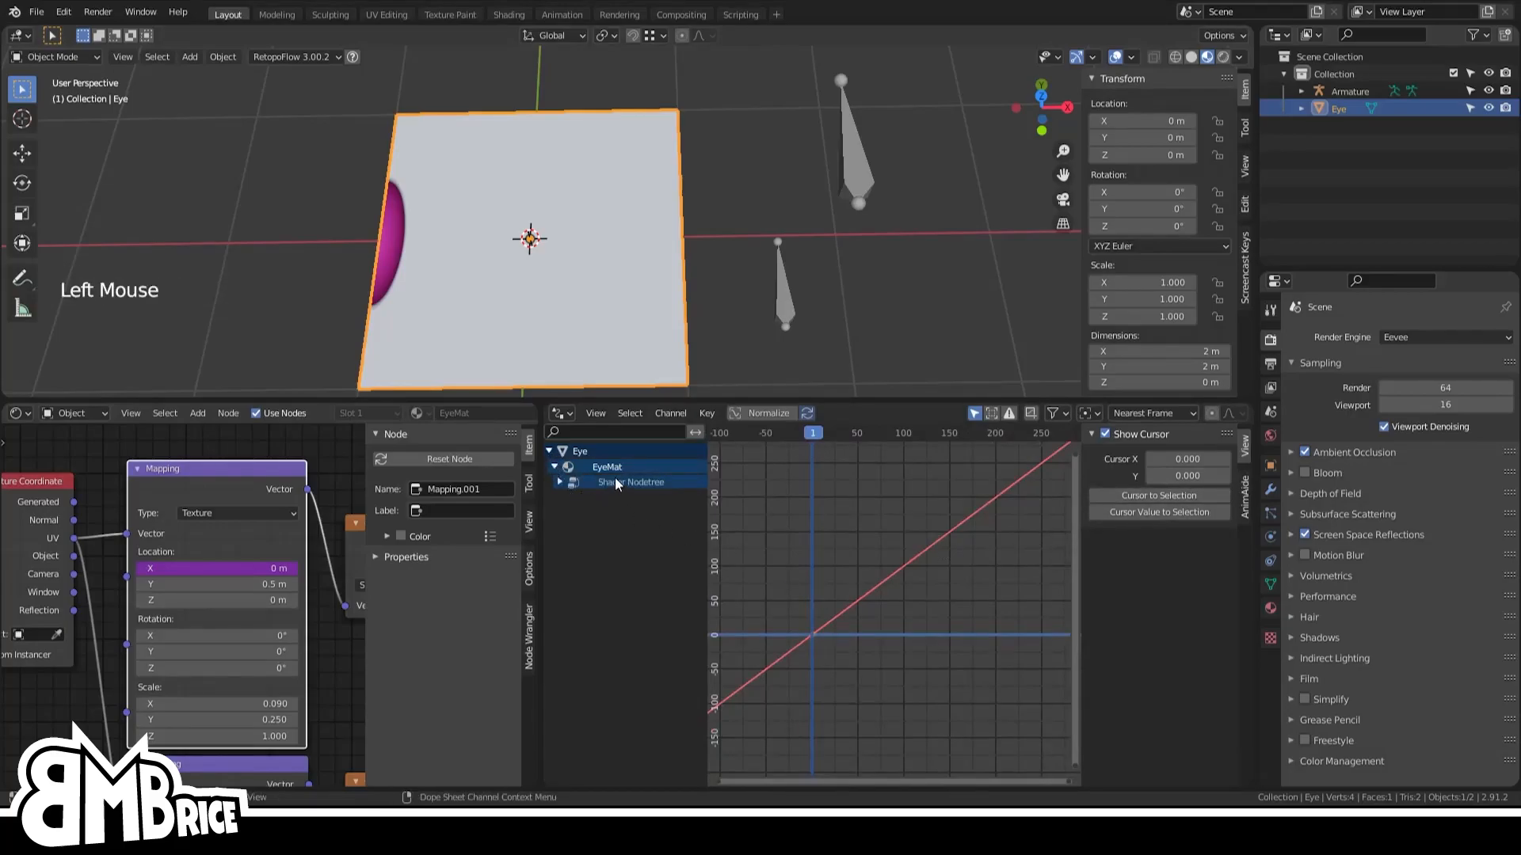
{"action": "left_click", "coordinate": [559, 481]}
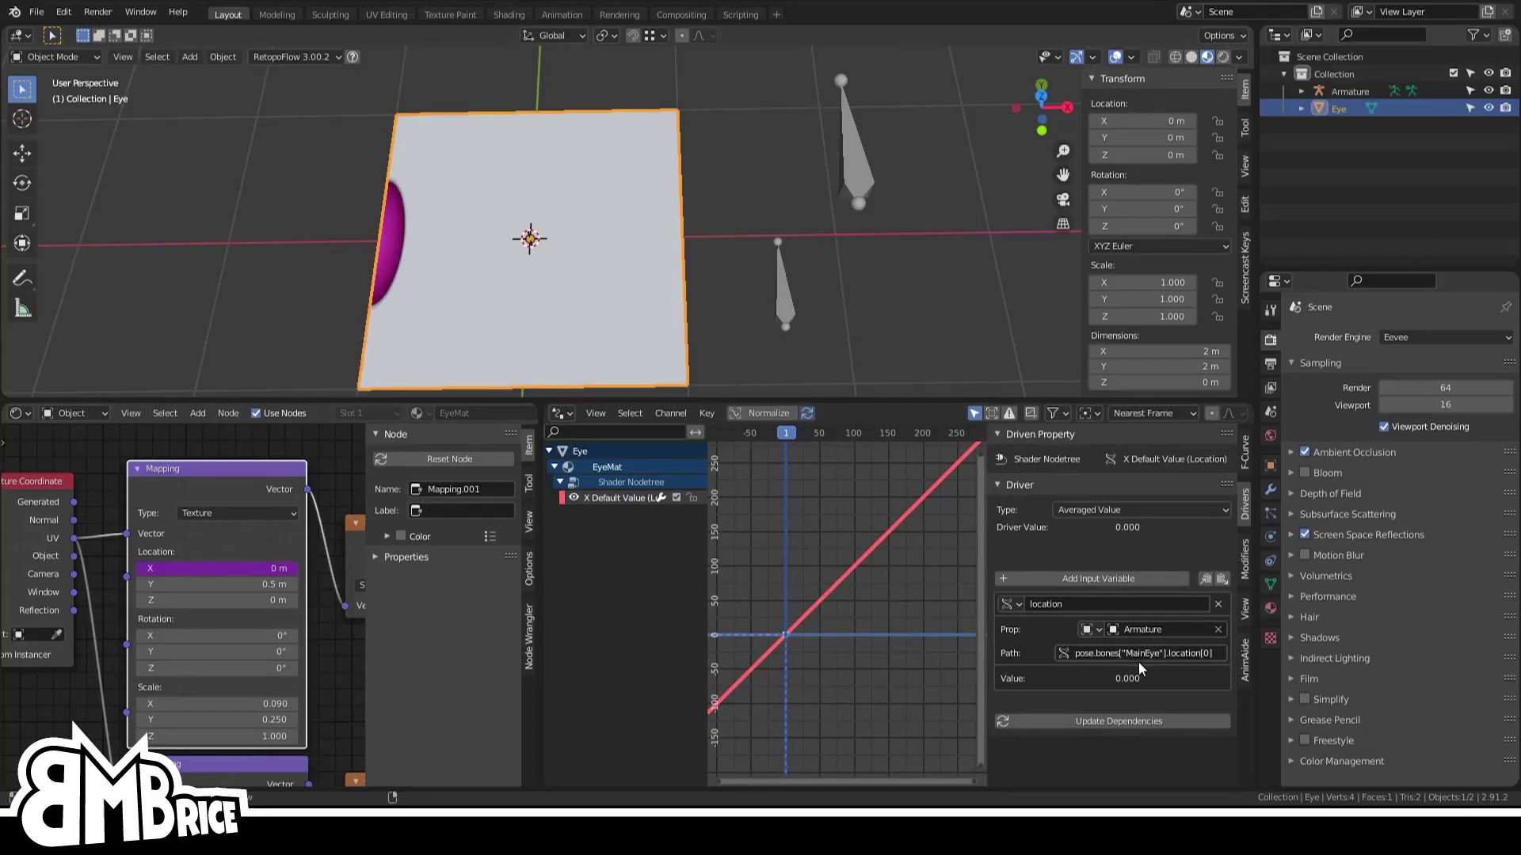
{"action": "mouse_move", "coordinate": [1169, 665]}
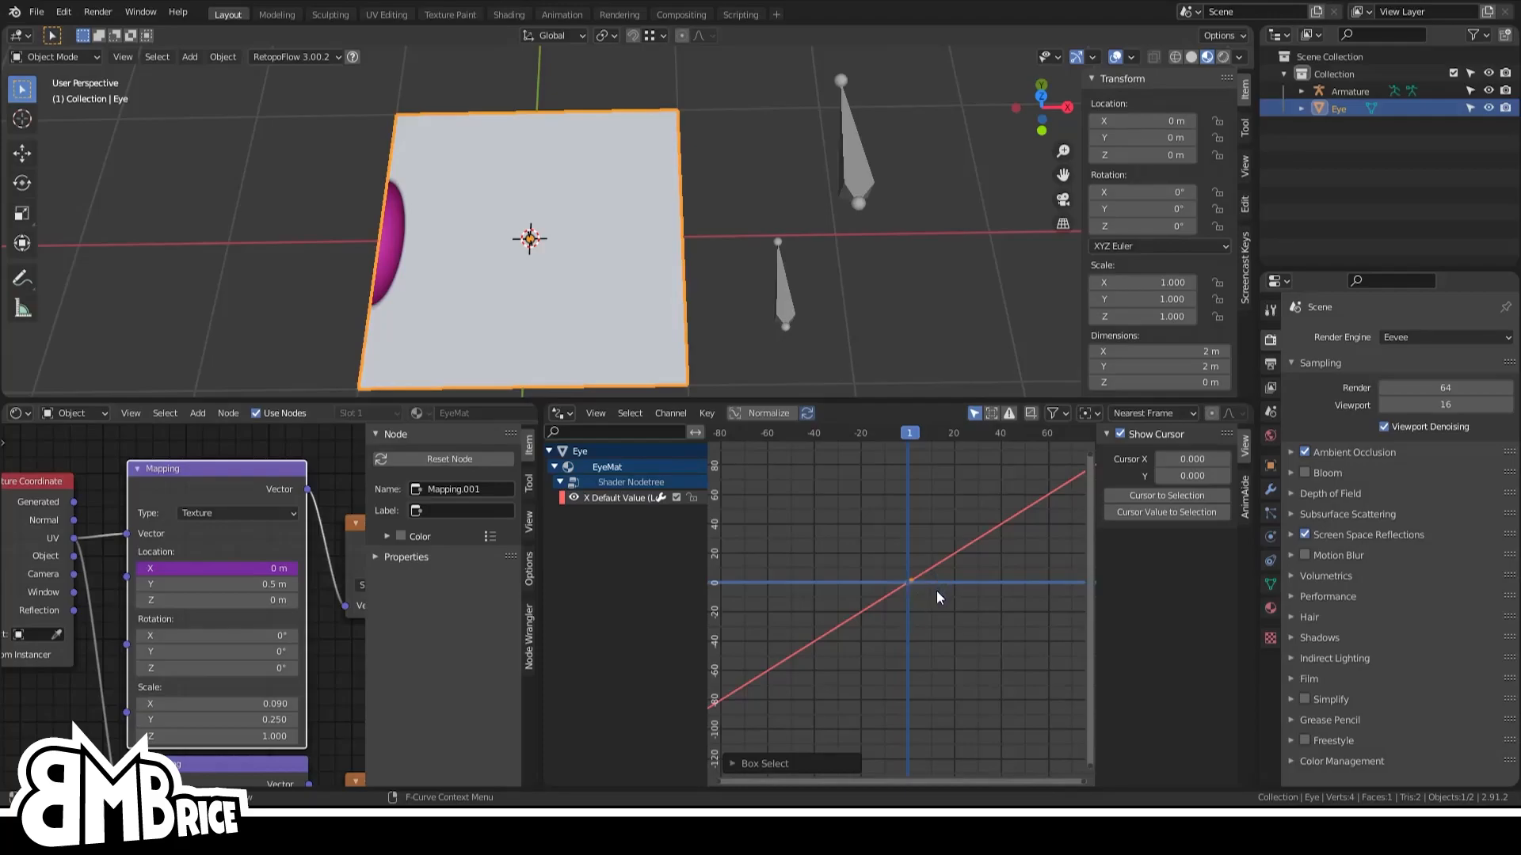
{"action": "key", "text": "KP_PERIOD"}
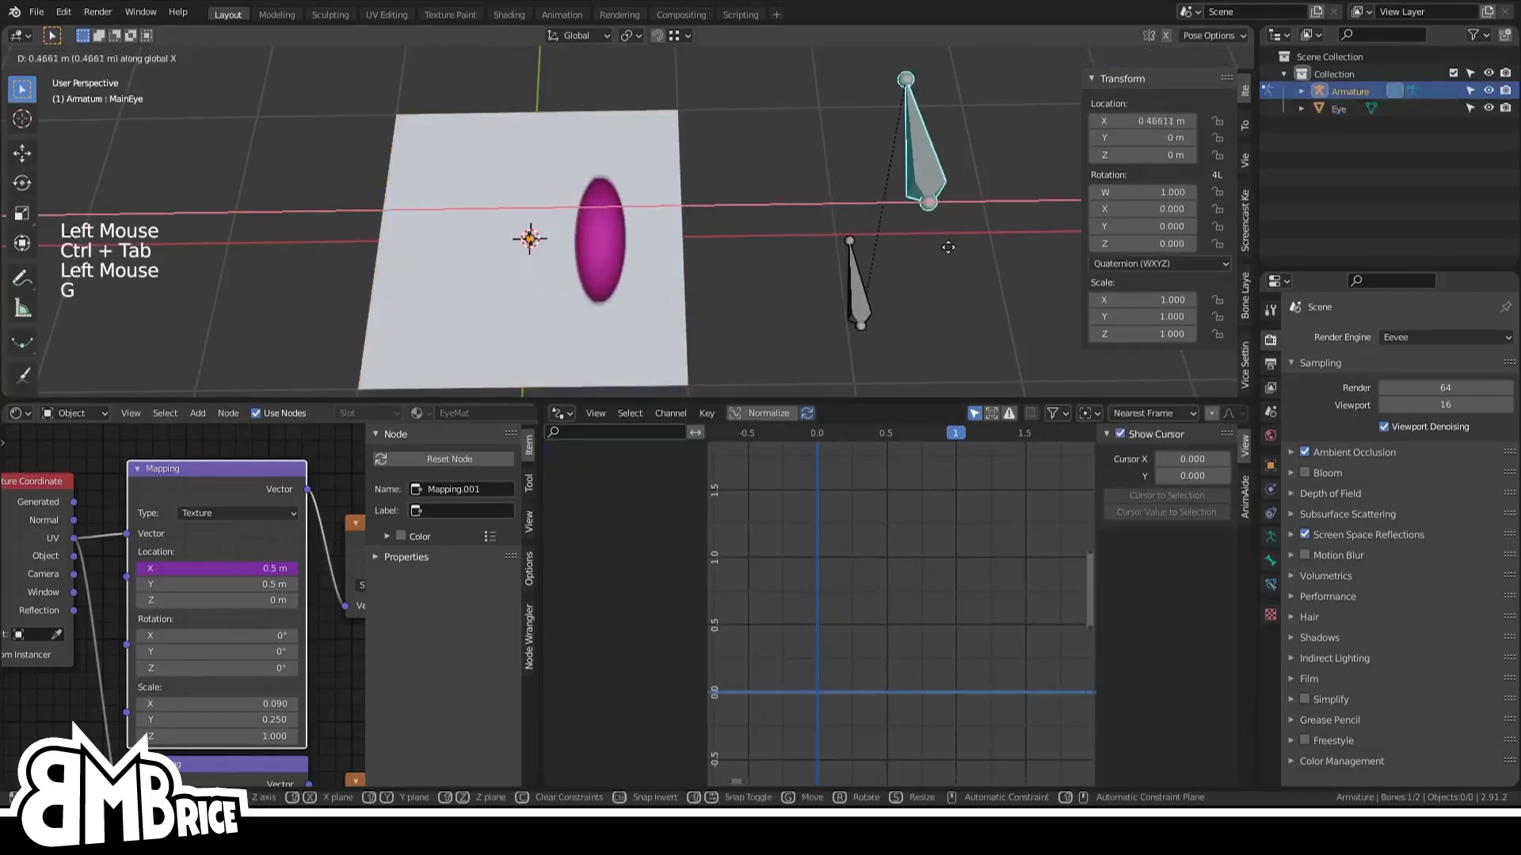
Copy the iris Mapping Location X driver and paste it onto the pupil Mapping's location
{"action": "left_click_drag", "start_coordinate": [947, 246], "coordinate": [954, 272]}
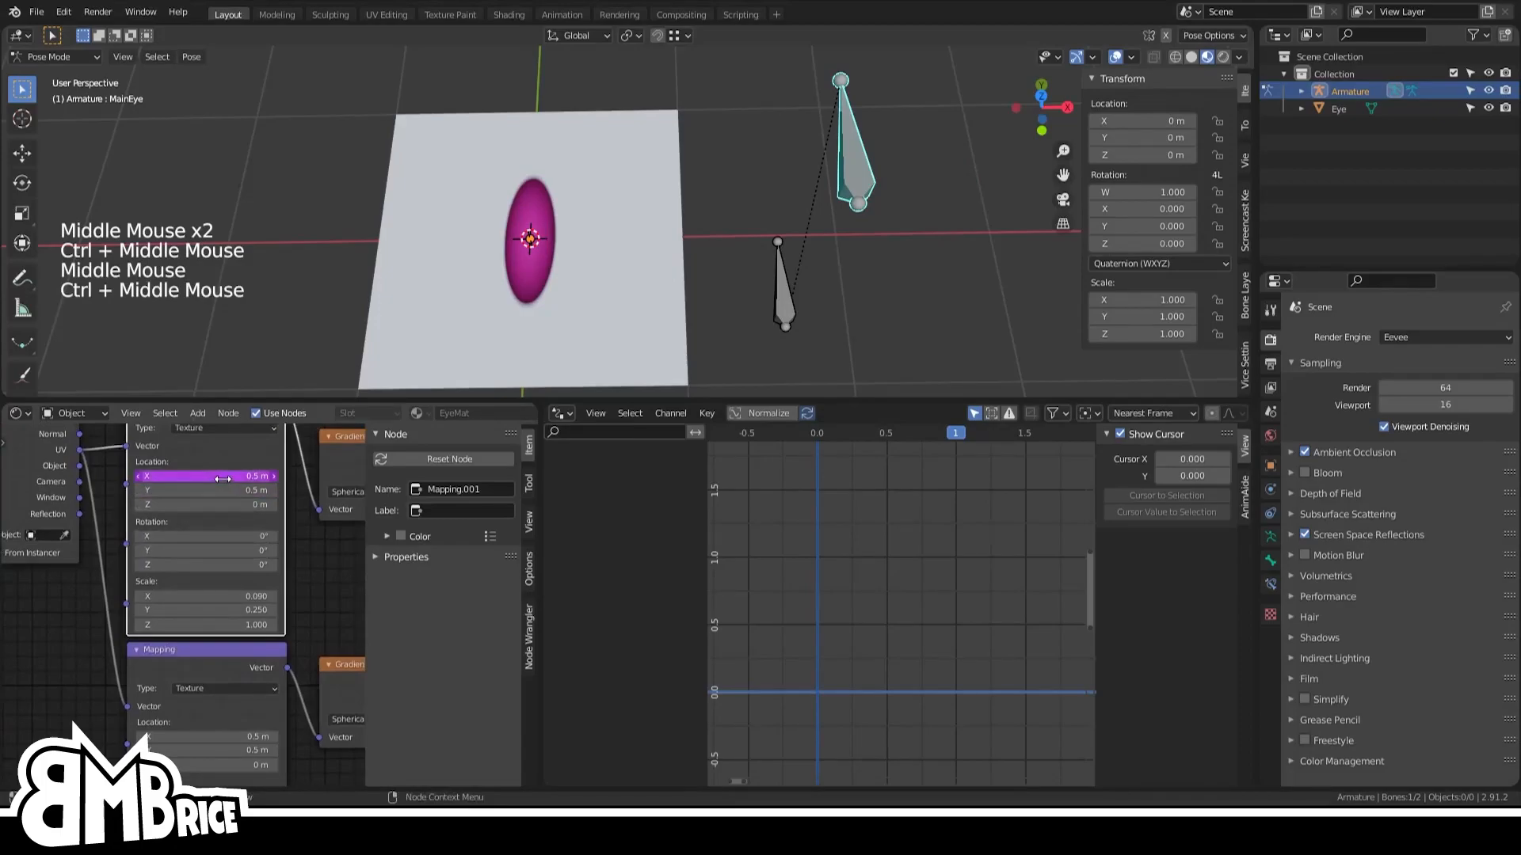
{"action": "right_click", "coordinate": [214, 476]}
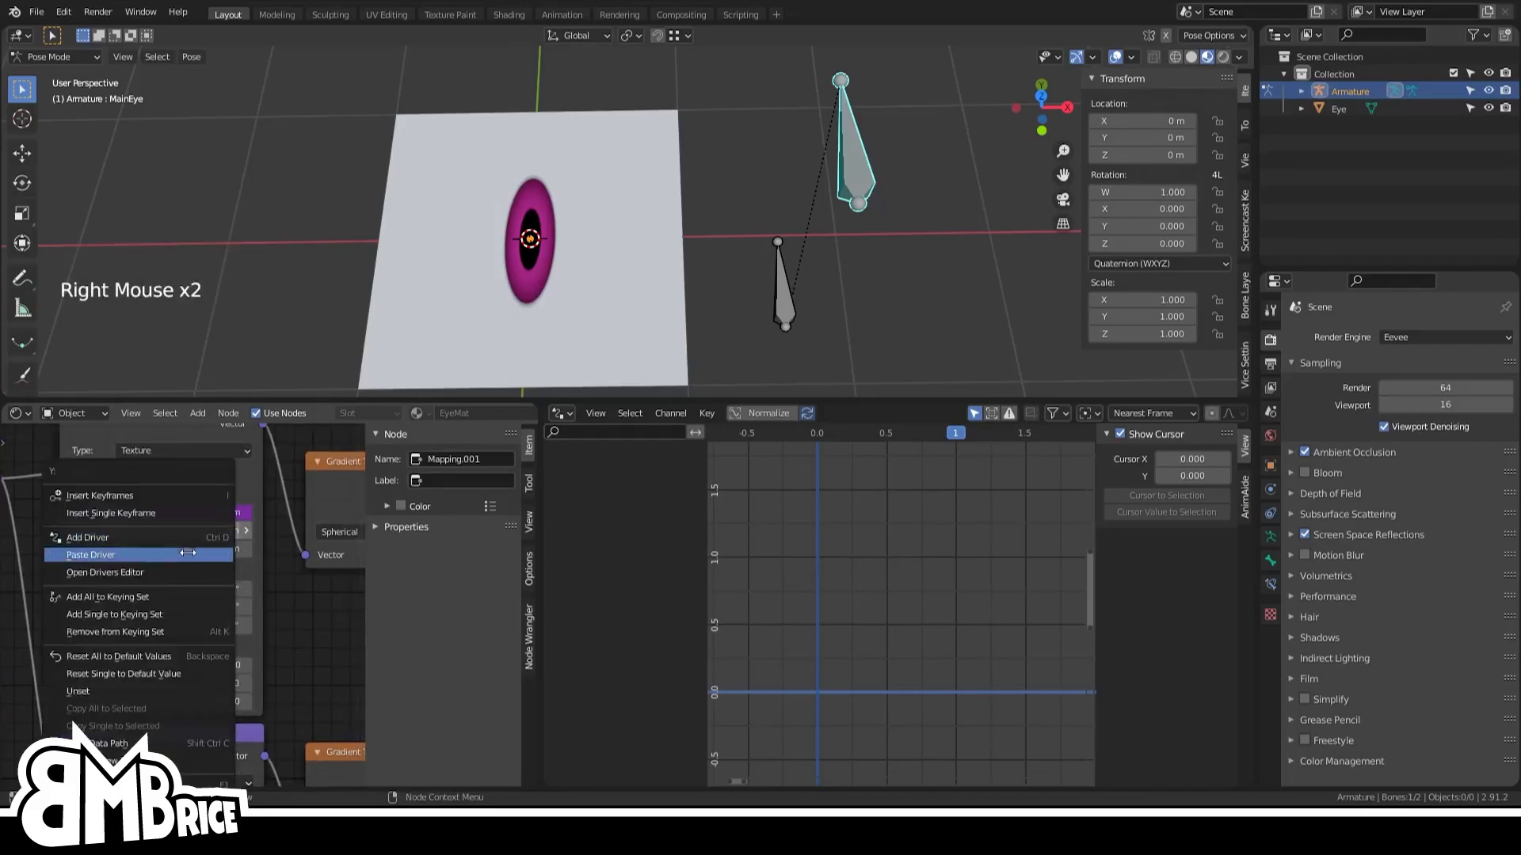
{"action": "left_click", "coordinate": [91, 555]}
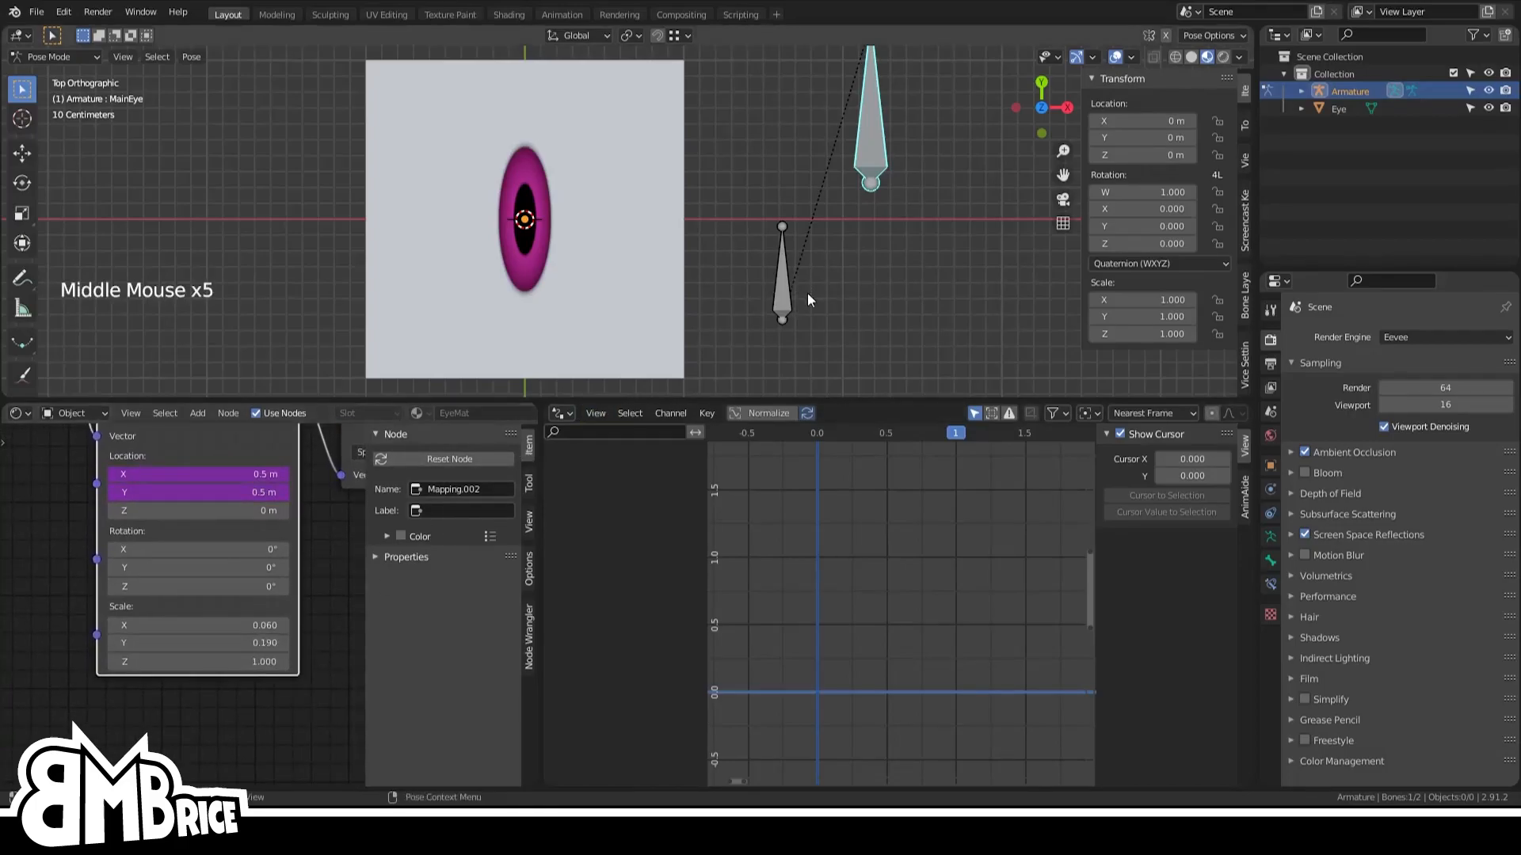
Paste the driver onto the pupil Mapping's X and Y scale, then move the Pupil bone to test
{"action": "right_click", "coordinate": [1142, 120]}
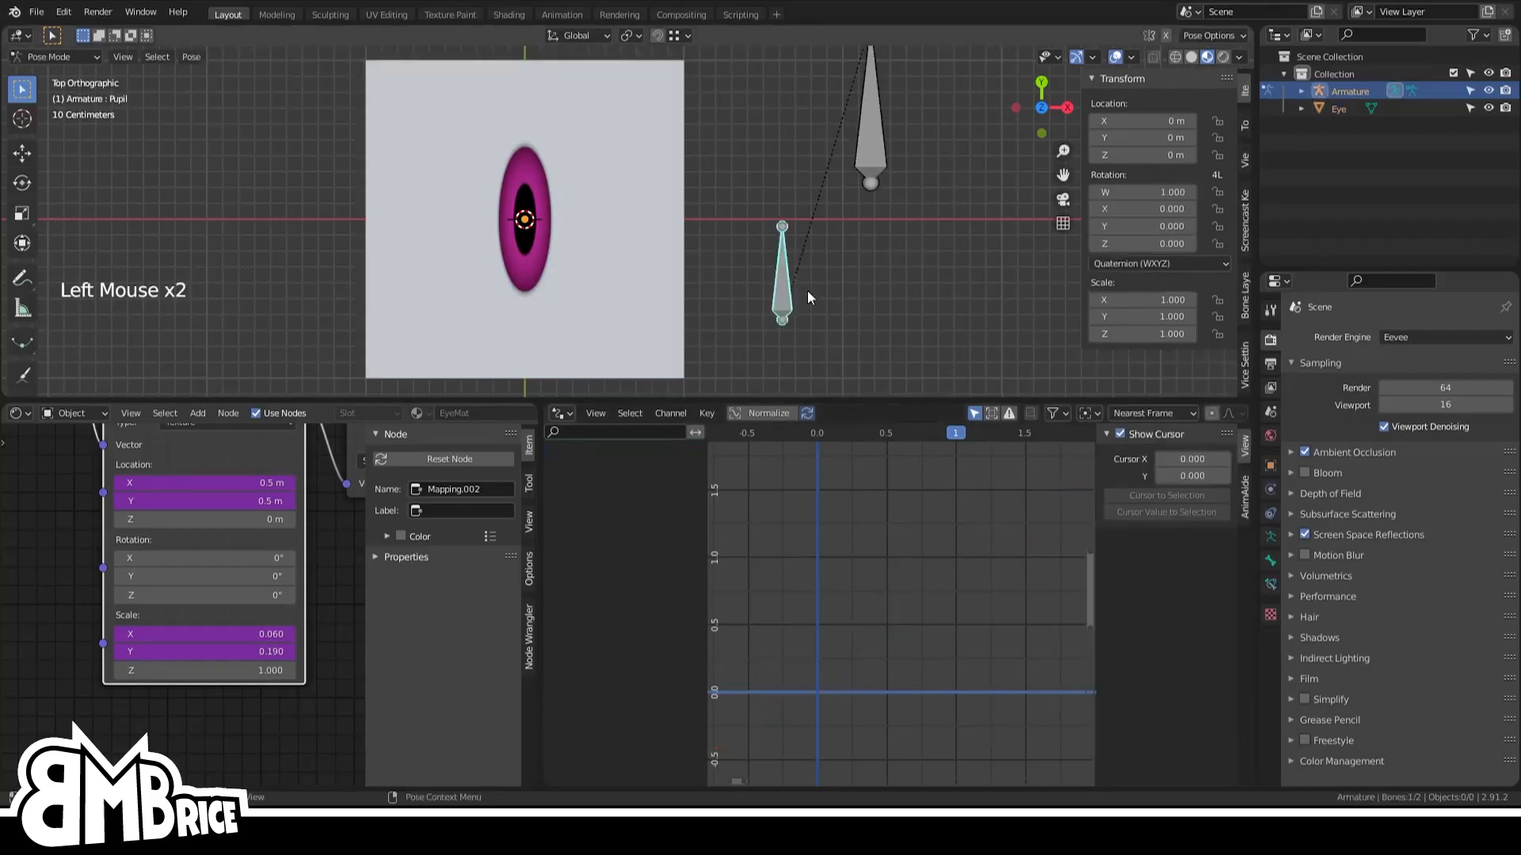
{"action": "key", "text": "g"}
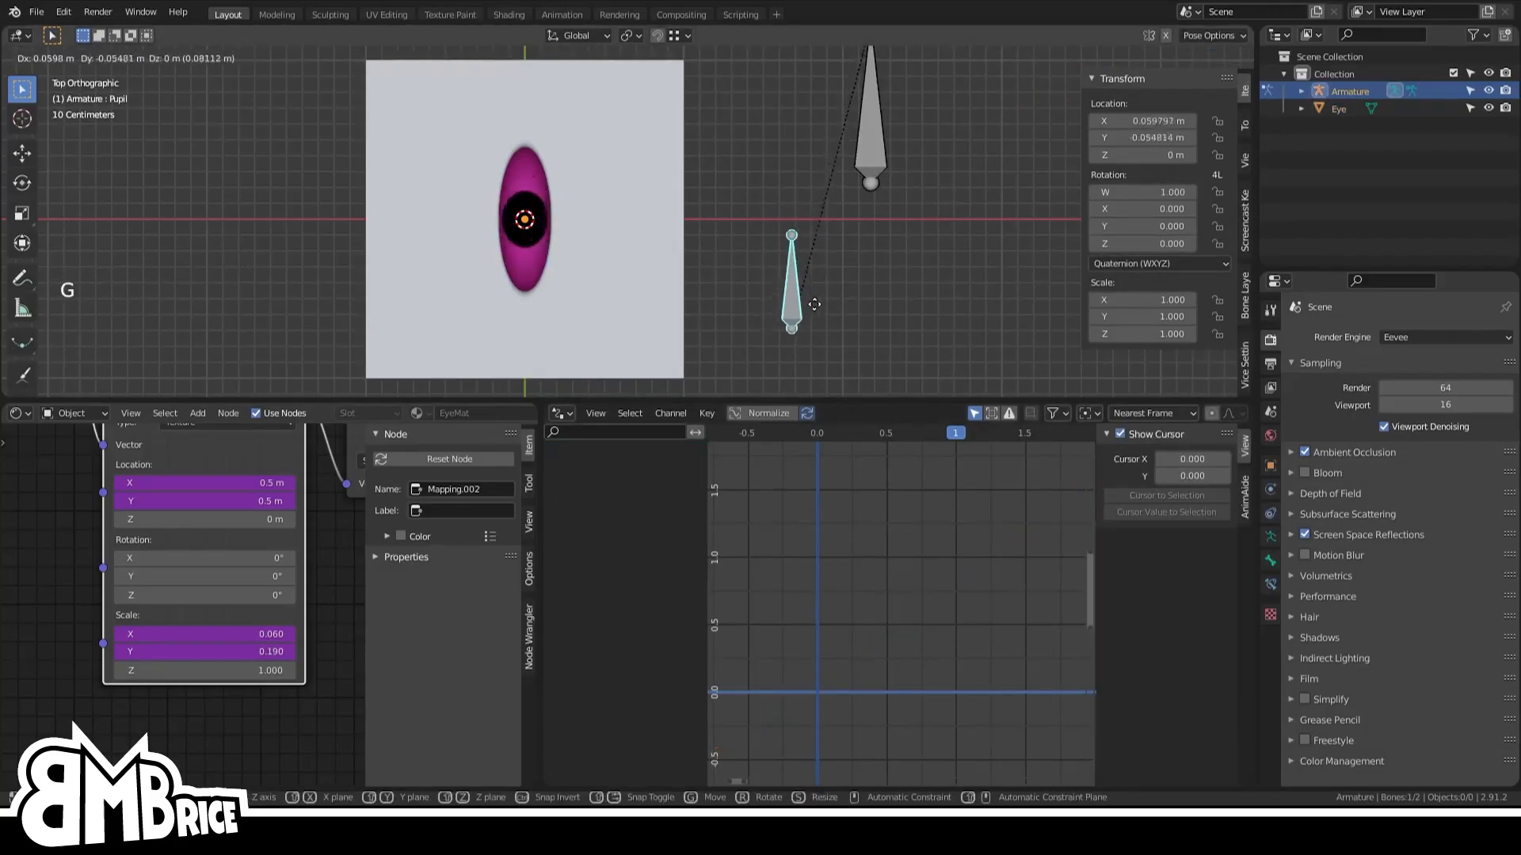